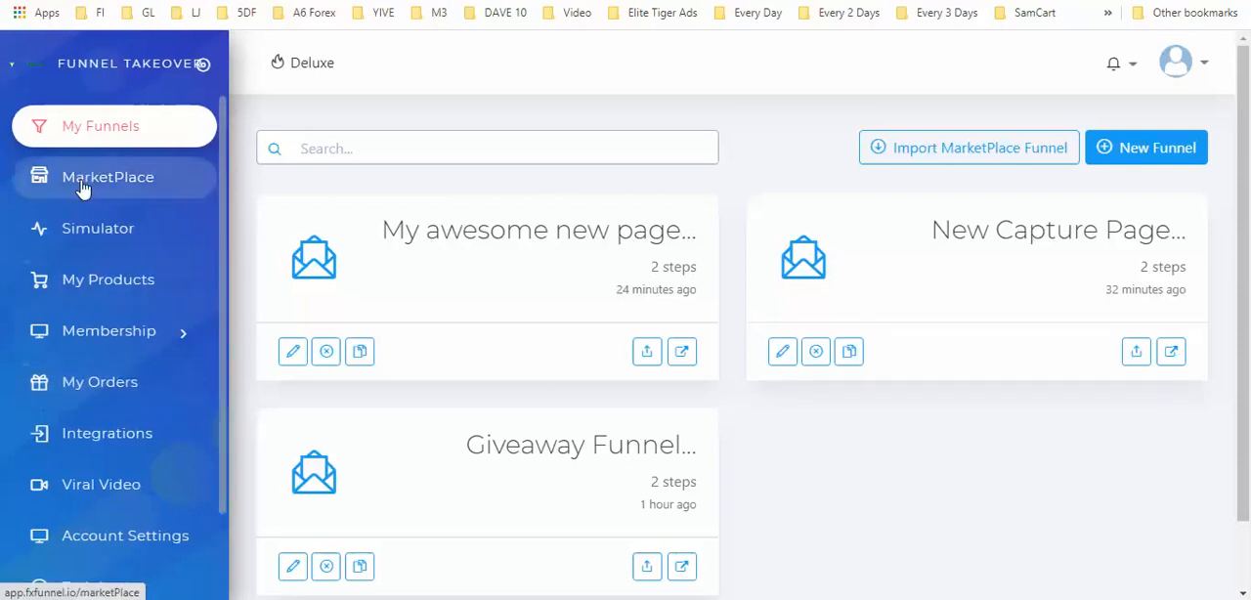
Browse the Training page of tutorial videos such as Overview walkthrough, Managing products and Integrations
left_click(101, 125)
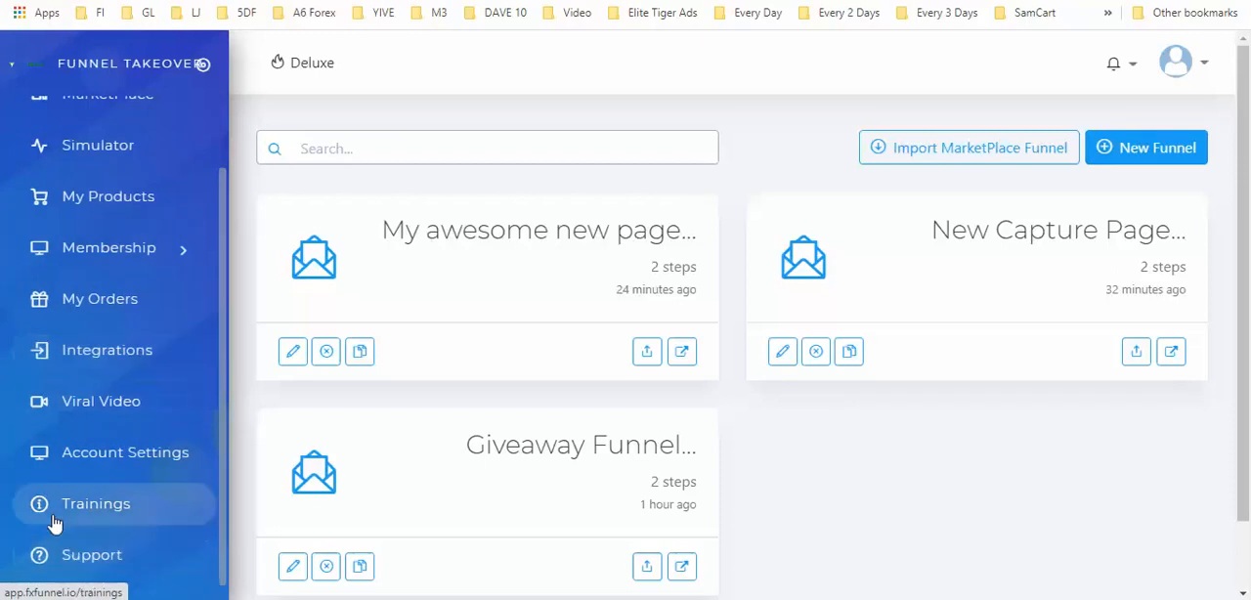
mouse_move(110, 508)
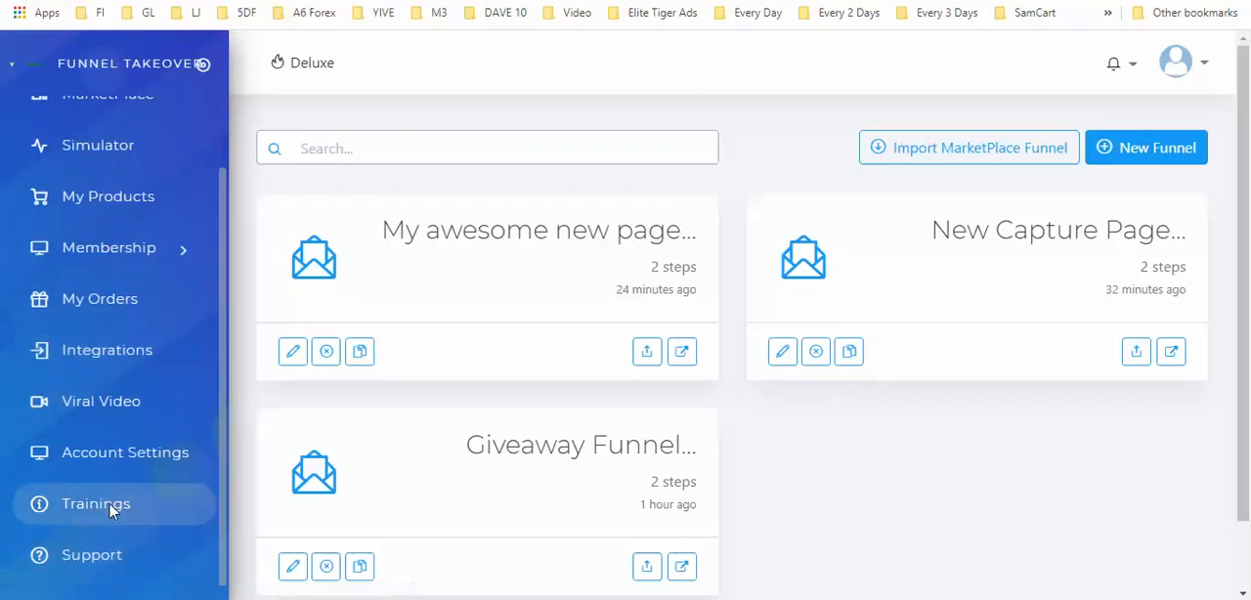
left_click(95, 505)
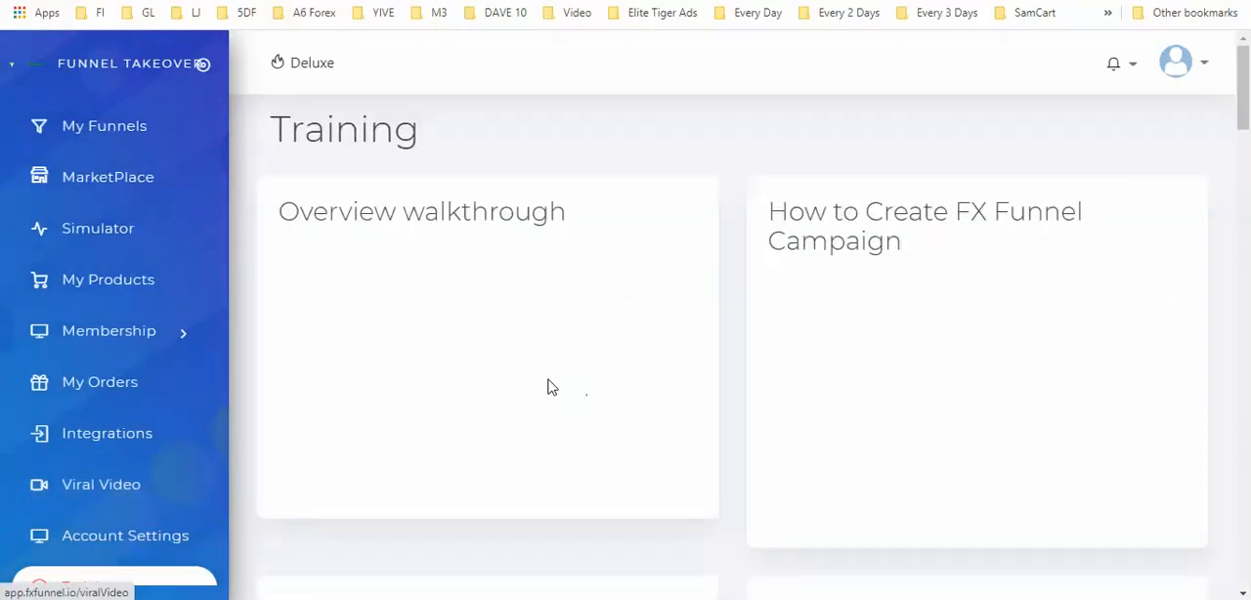
scroll("down", 3)
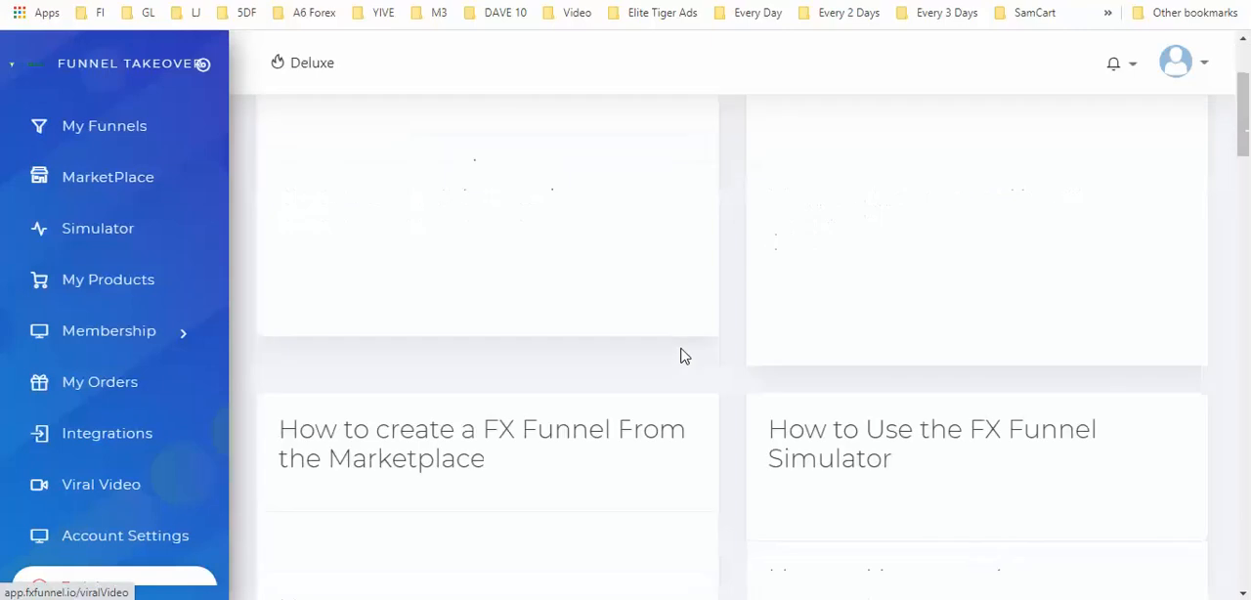
mouse_move(1087, 375)
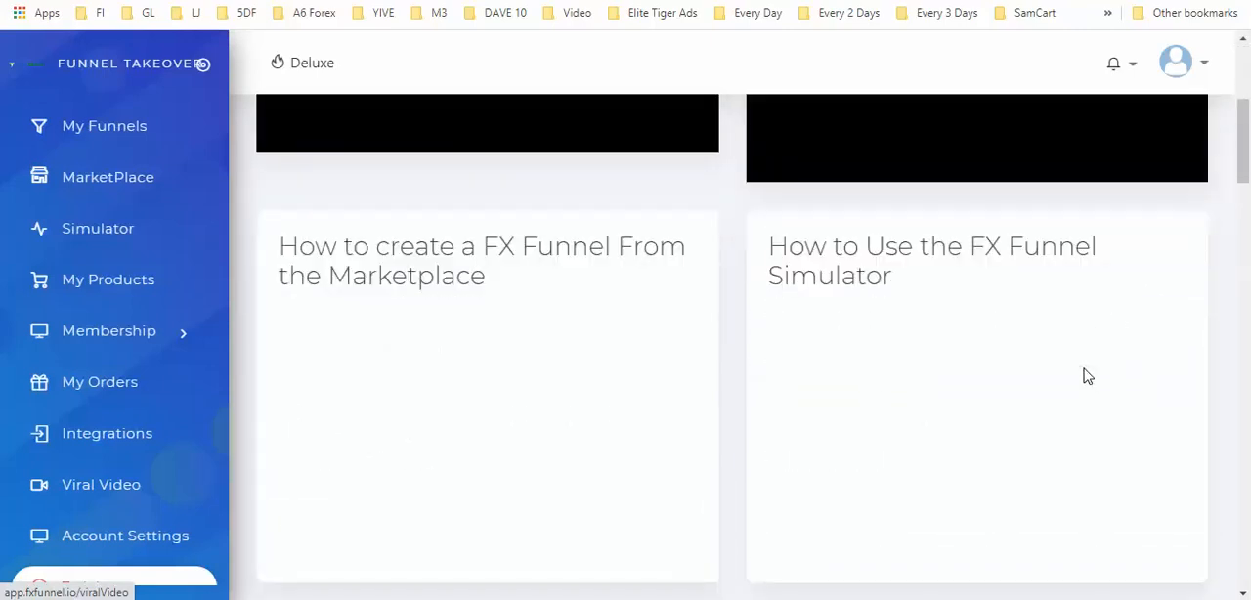
scroll("down", 3)
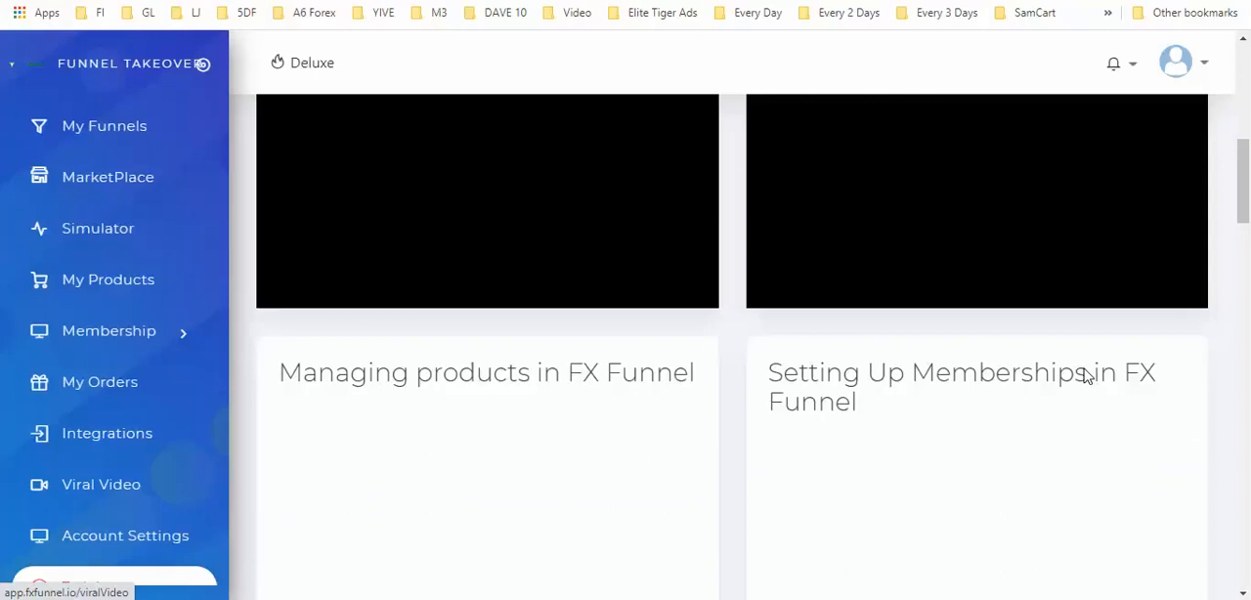
scroll("down", 3)
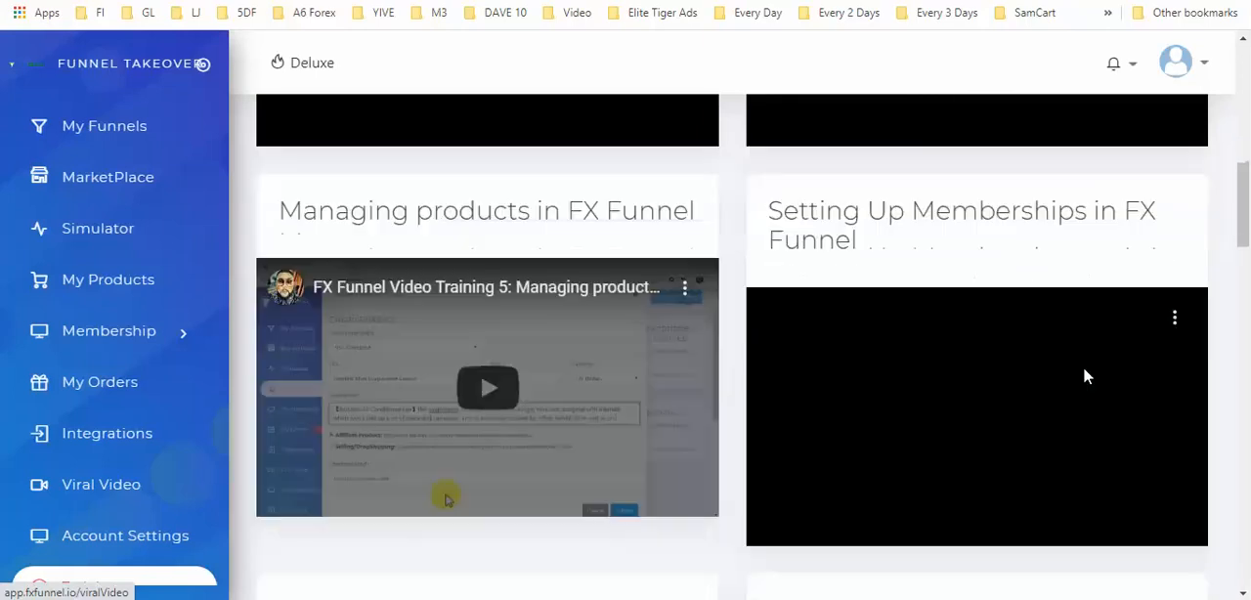
scroll("down", 3)
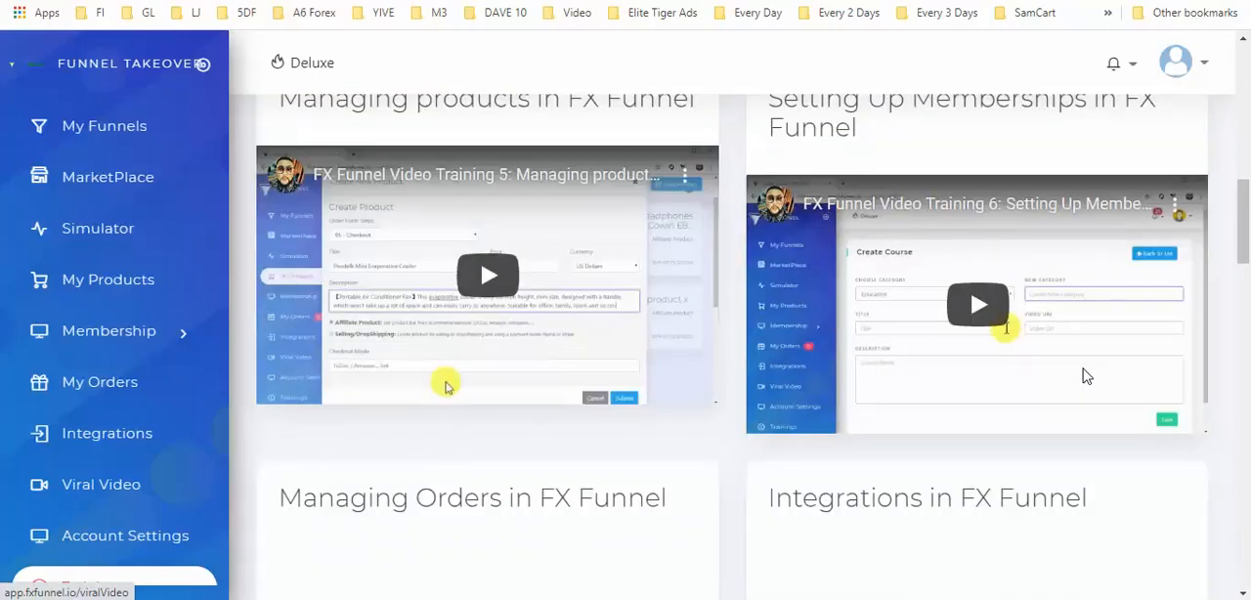
scroll("down", 3)
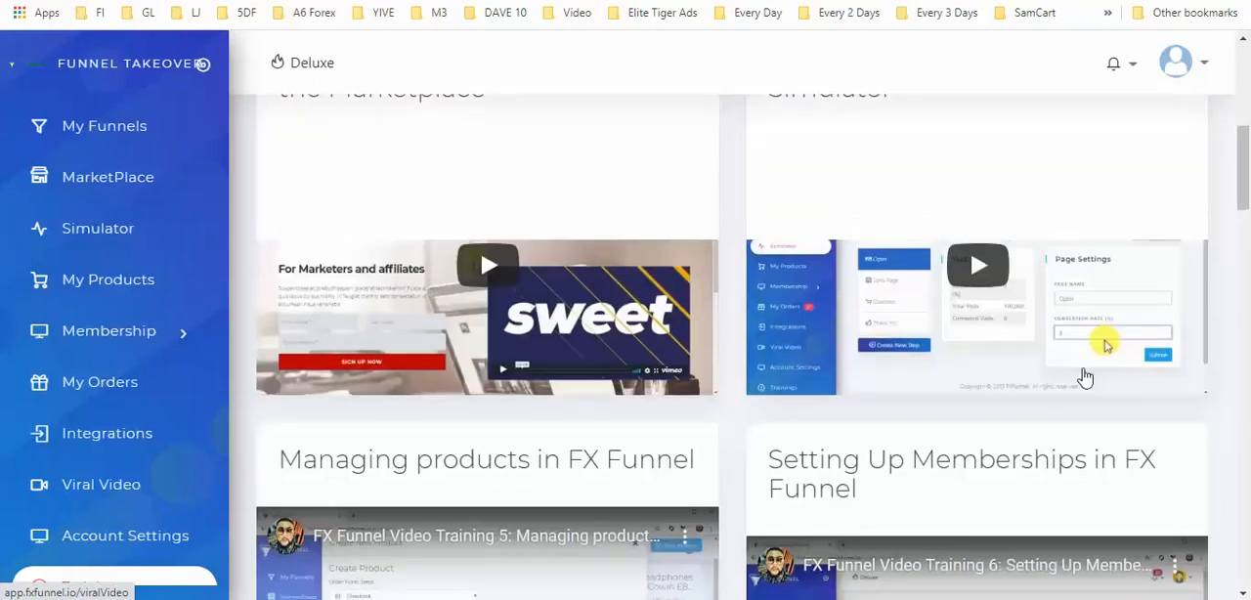
scroll("down", 3)
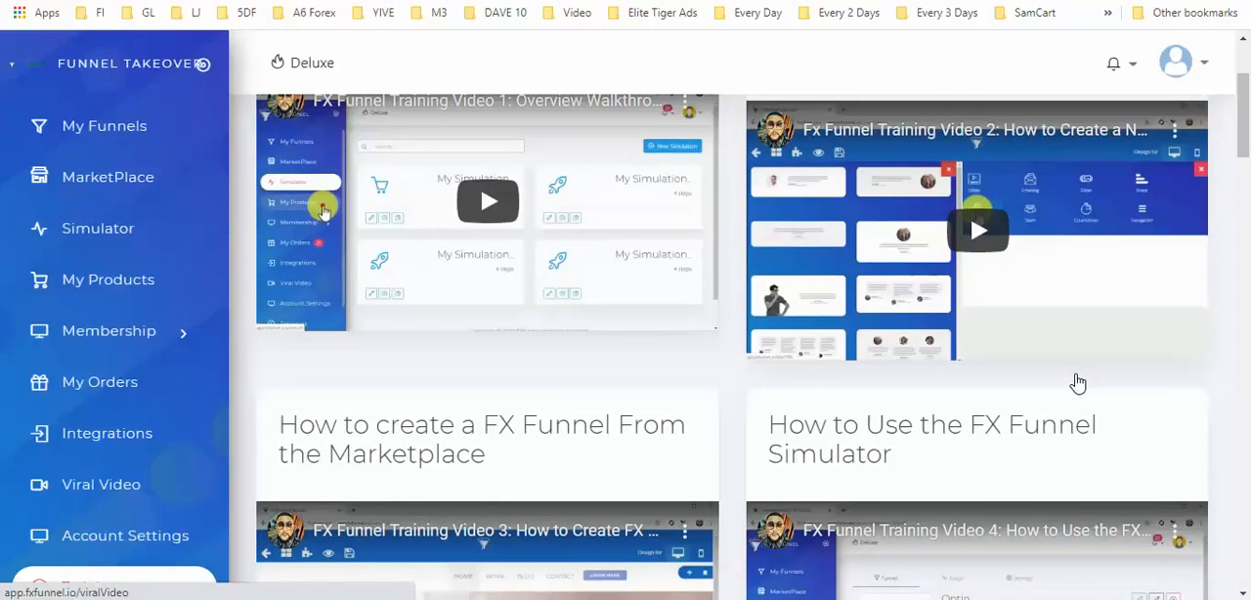
scroll("down", 3)
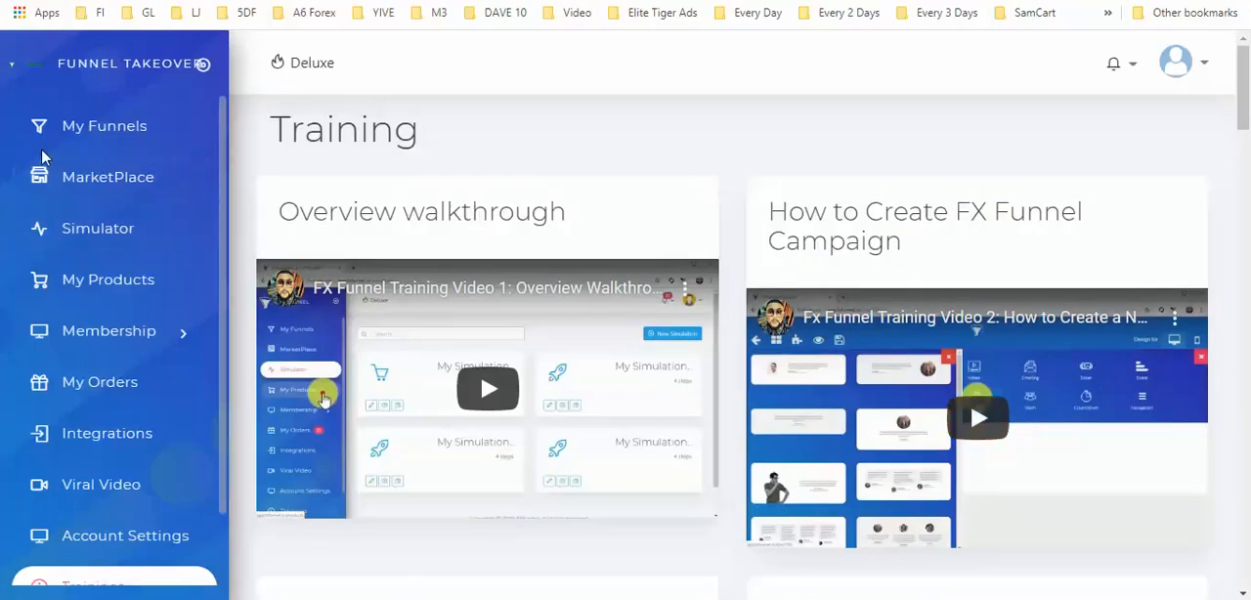
mouse_move(106, 125)
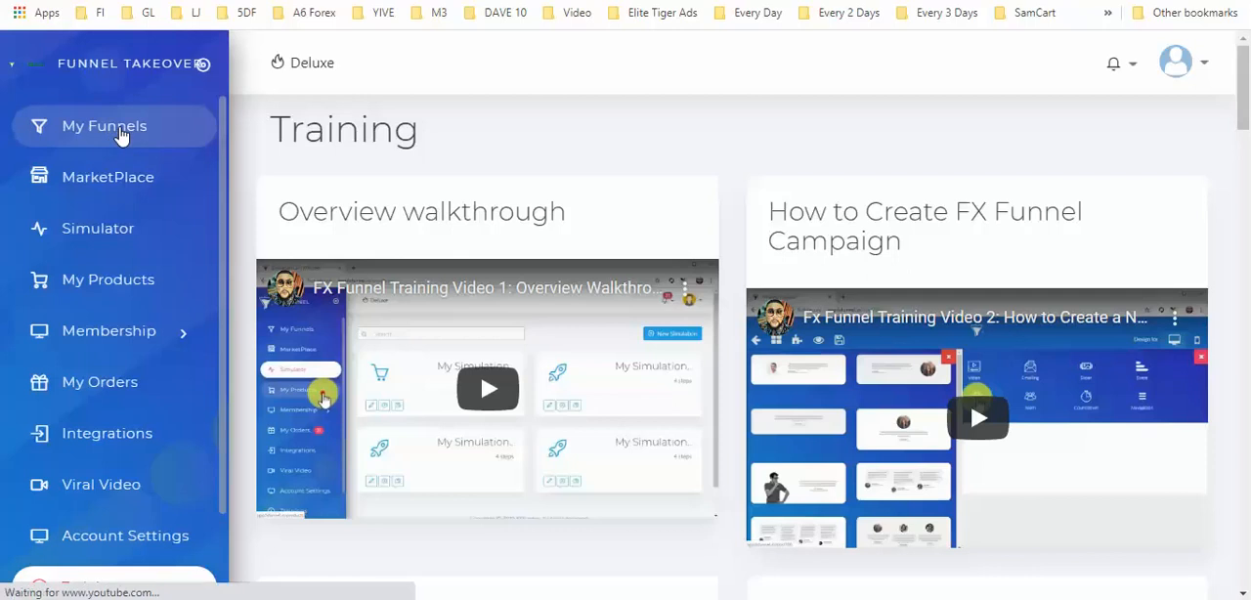
Return to My Funnels and bring up the Create New Funnel type chooser
left_click(106, 125)
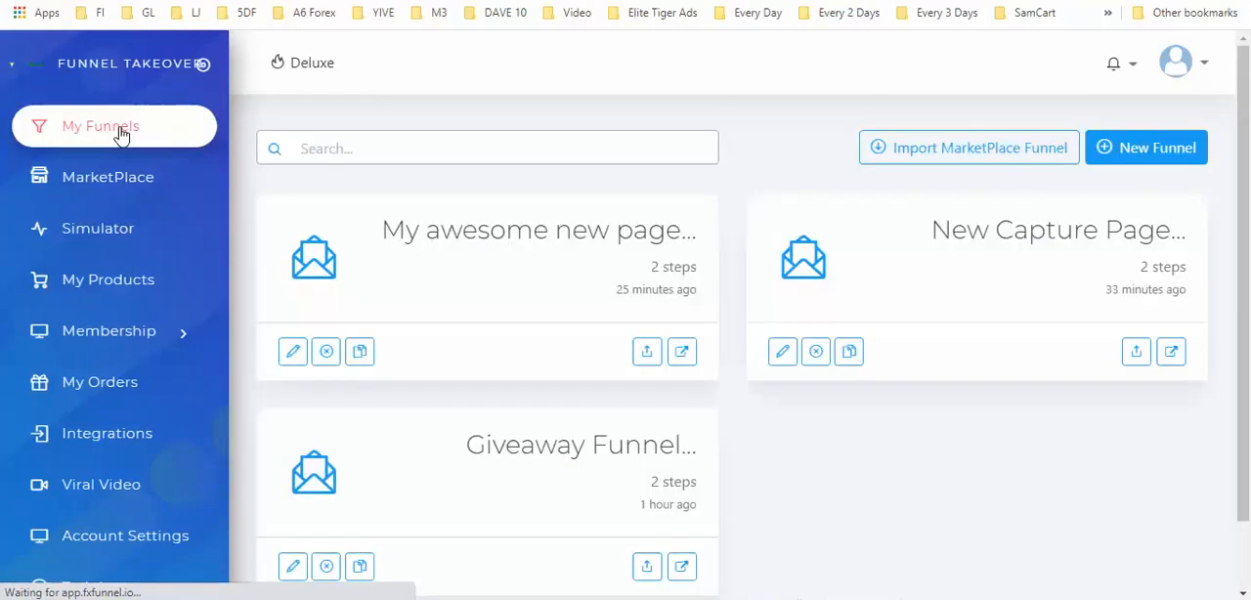
left_click(1146, 148)
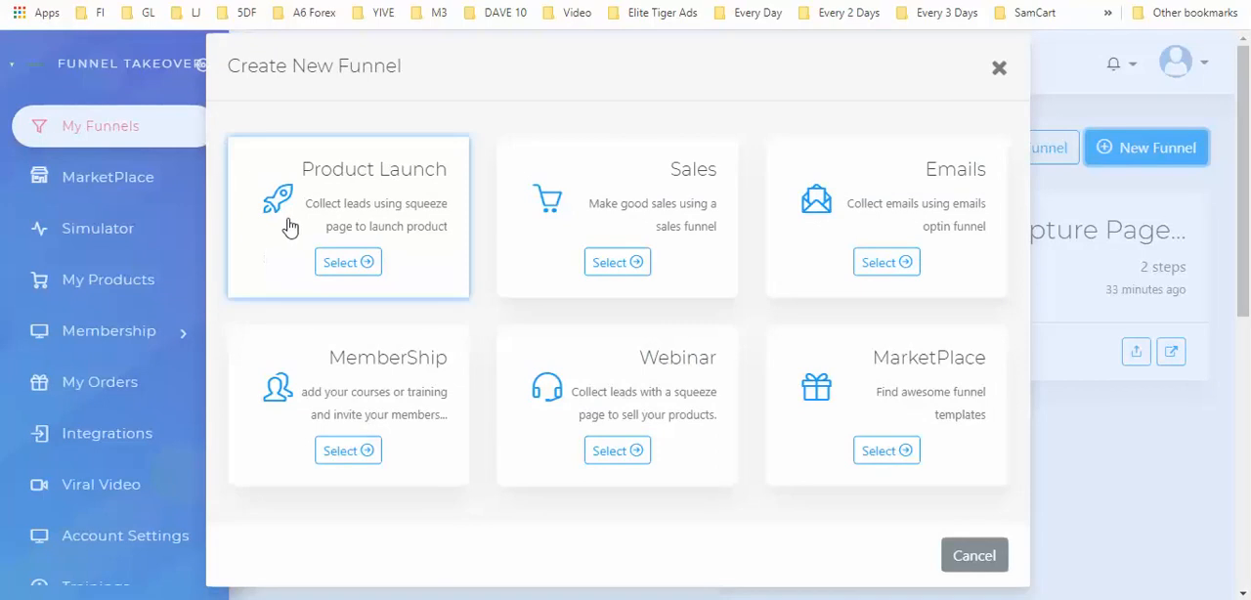
mouse_move(364, 223)
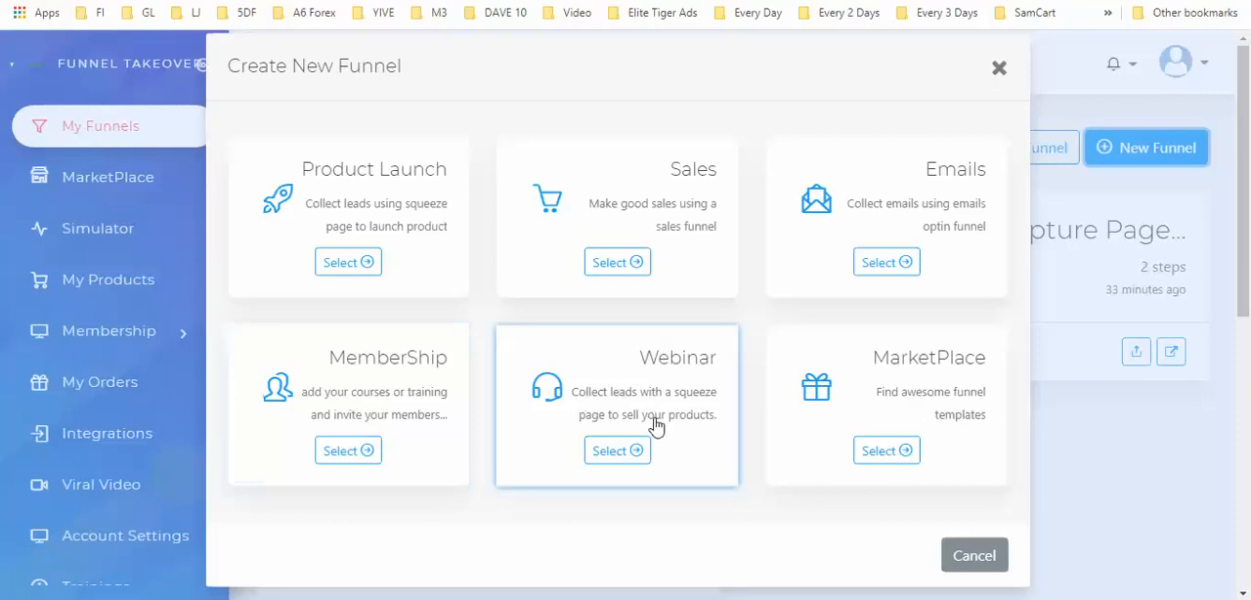
mouse_move(895, 157)
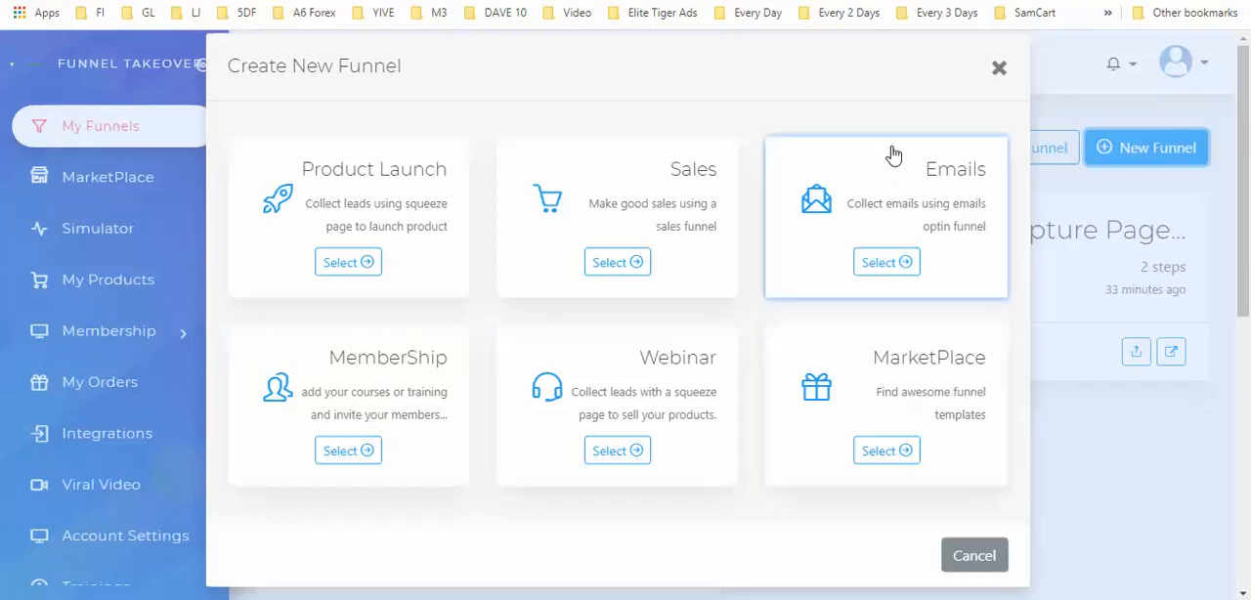
mouse_move(950, 184)
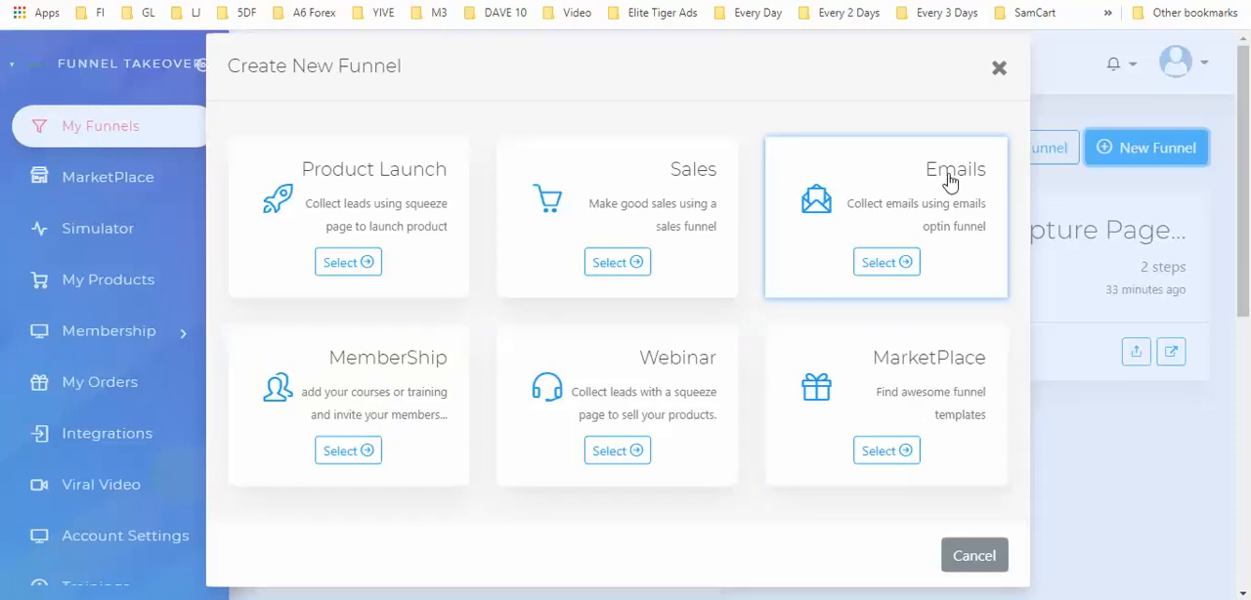
mouse_move(950, 242)
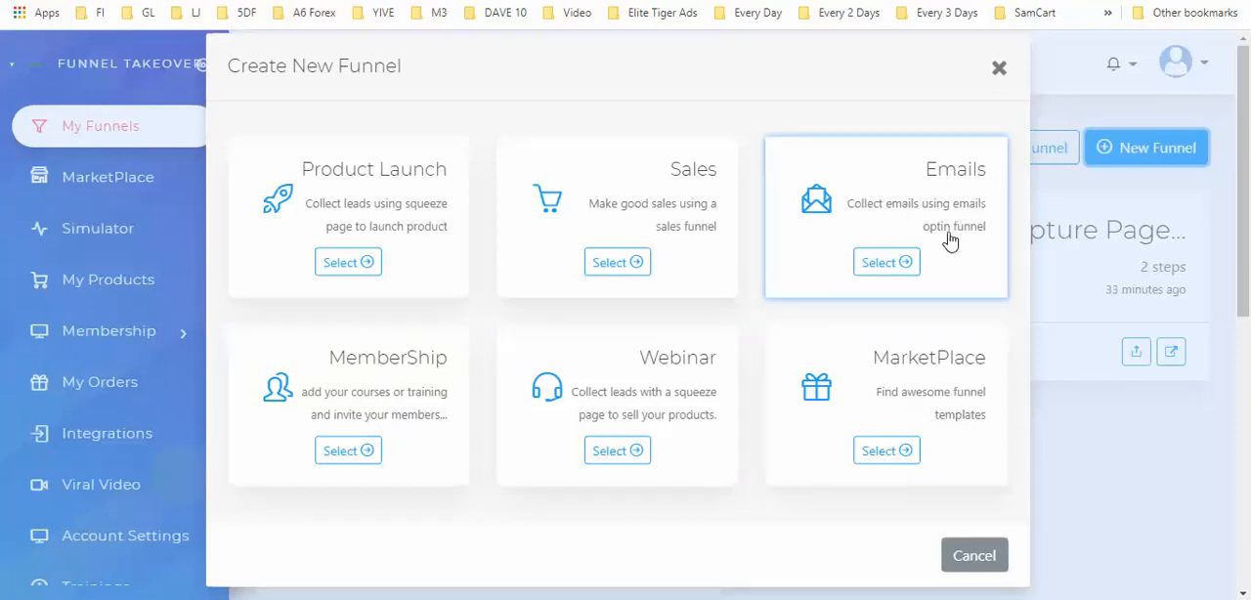
Choose the Emails funnel type with title 'new test page' and custom subdomain 'letstestit'
left_click(886, 262)
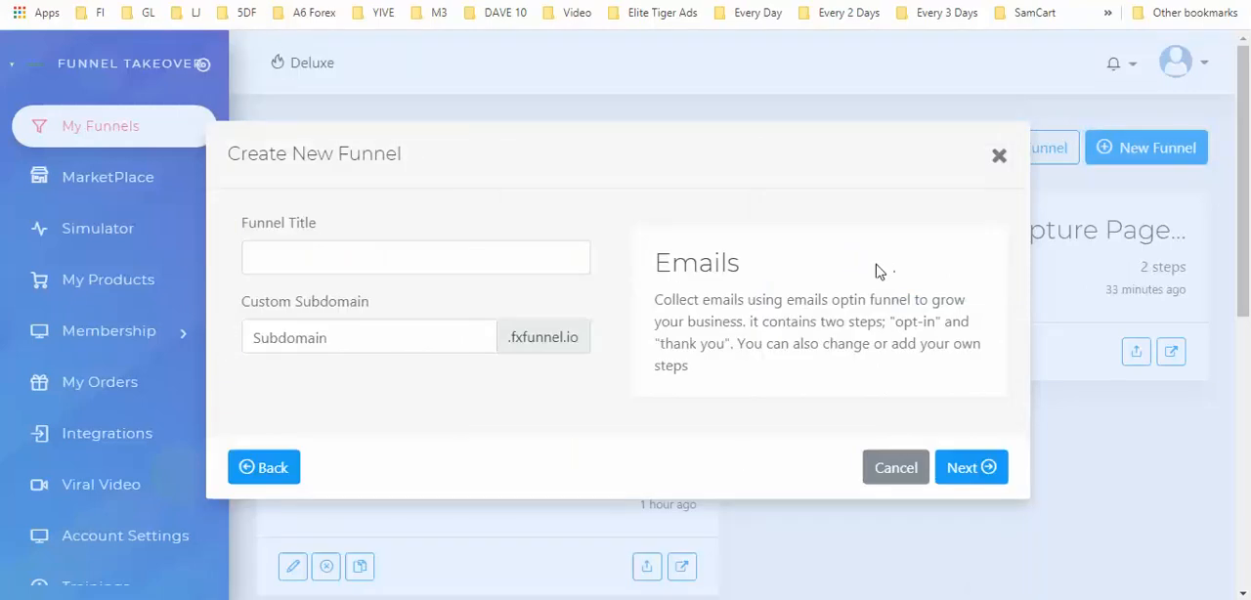
type("n")
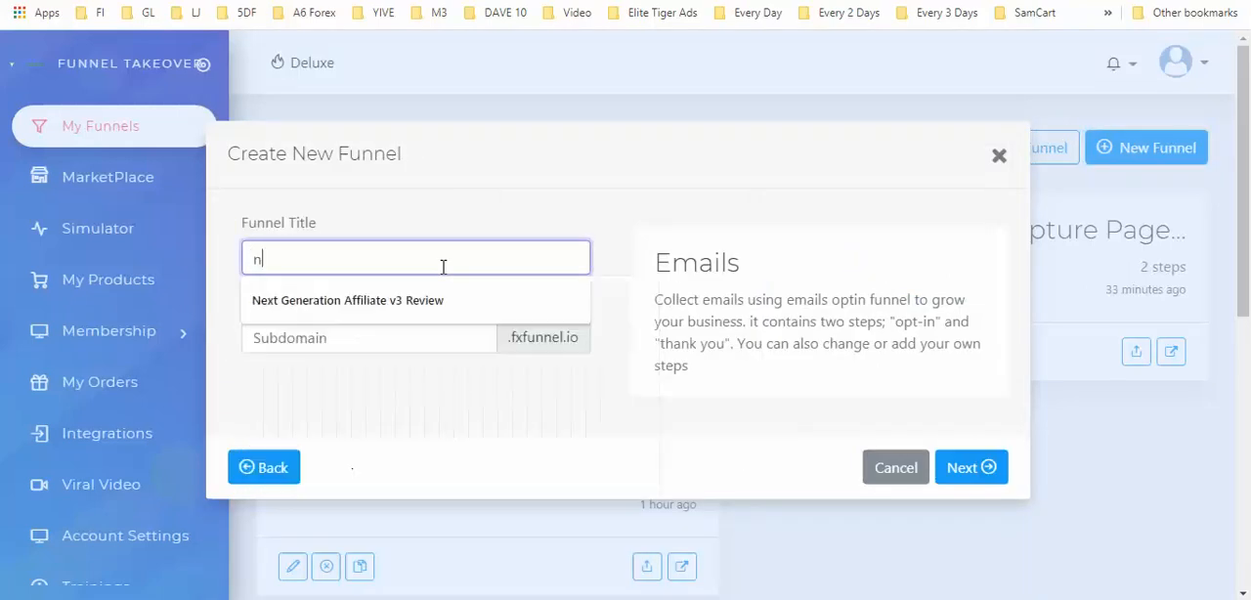
type("ew page")
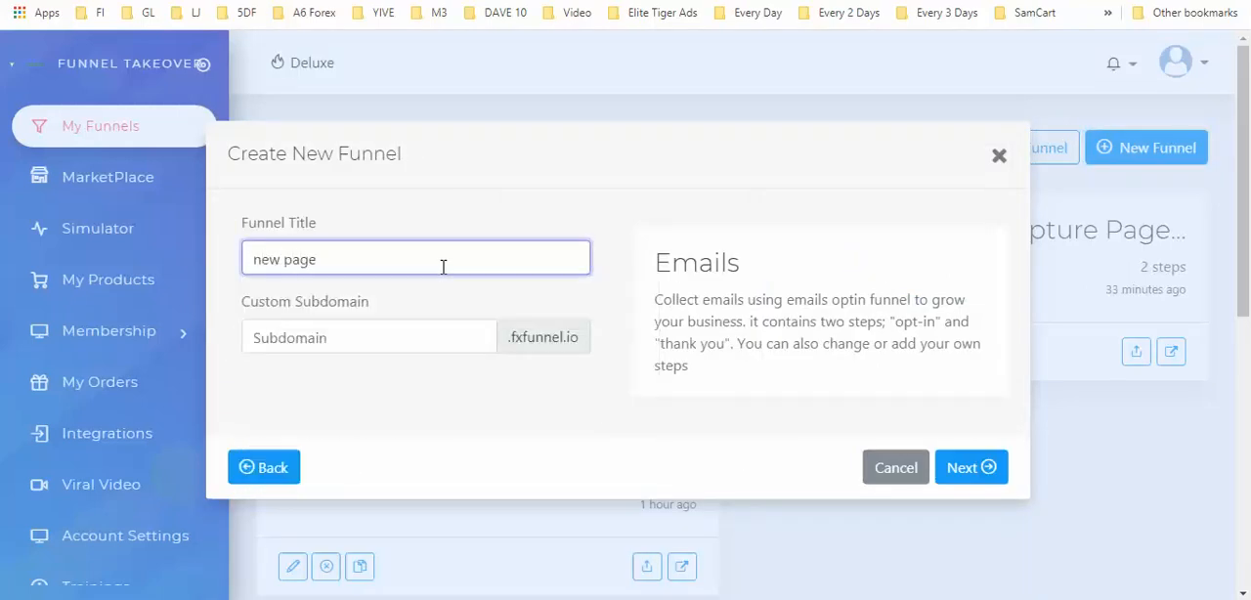
type("new t")
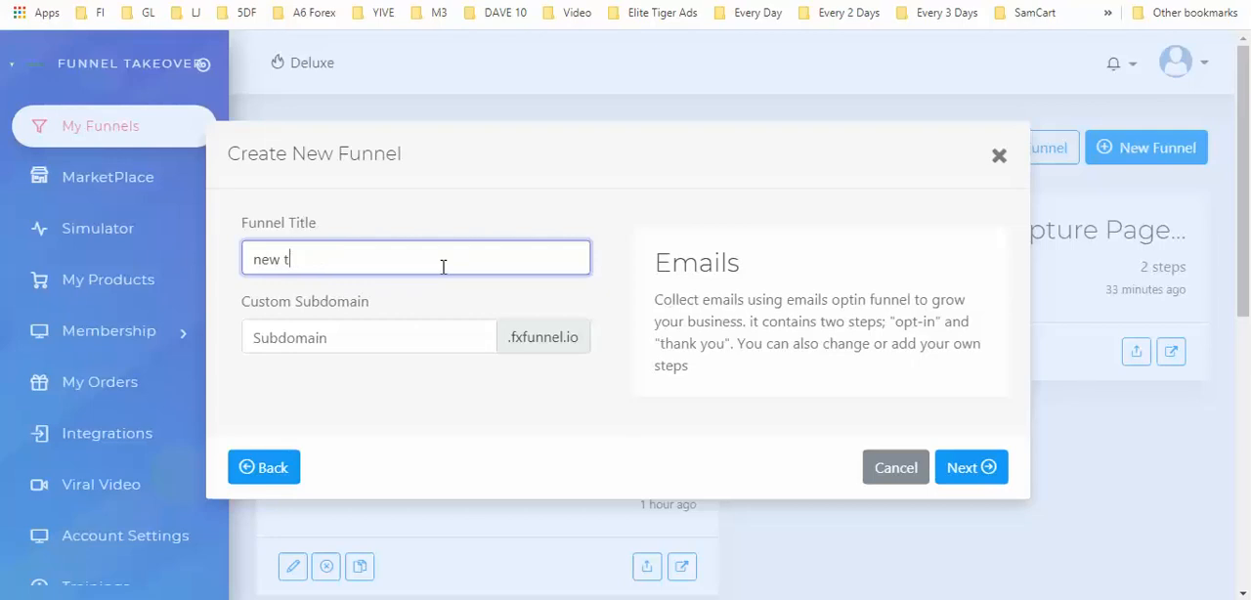
left_click(368, 336)
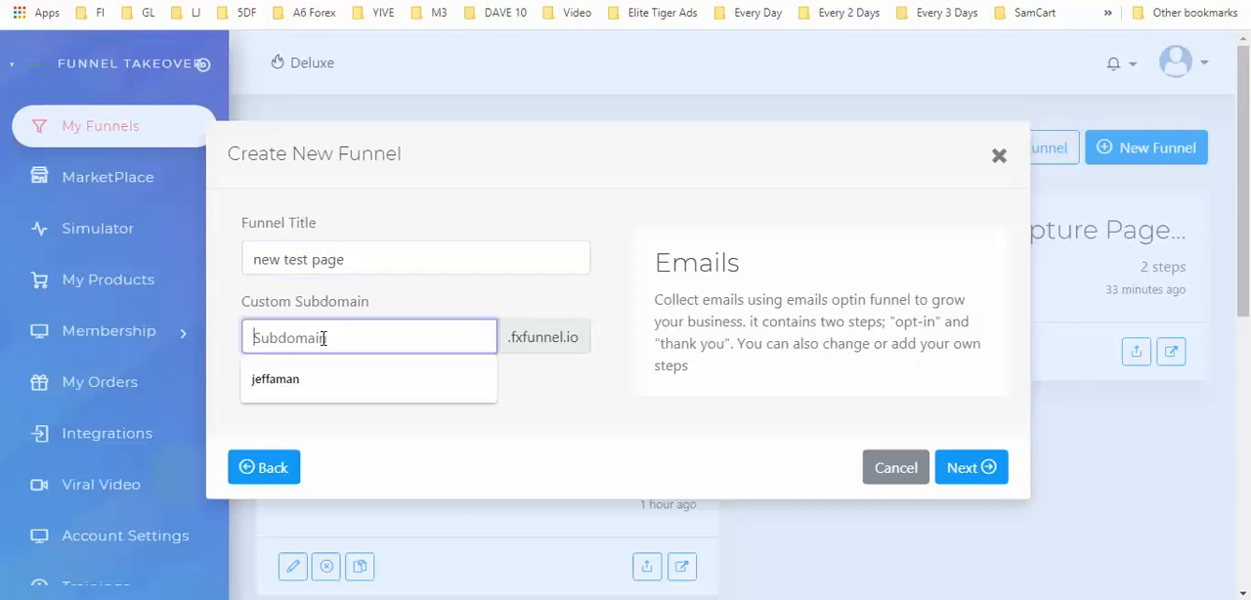
type("letstestit")
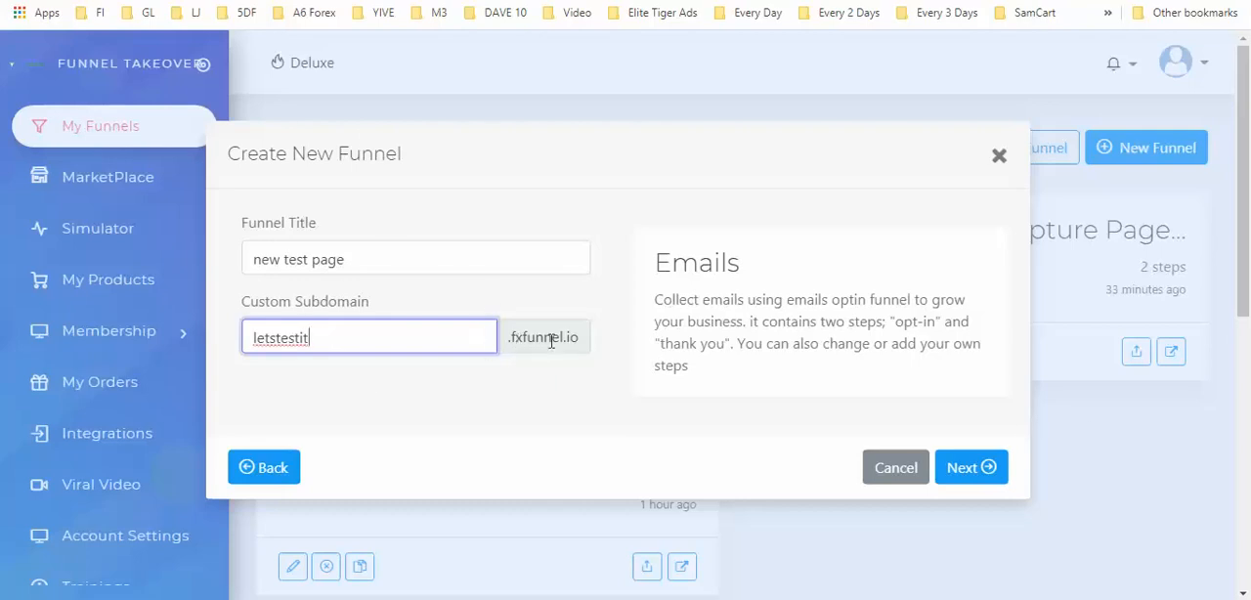
mouse_move(313, 243)
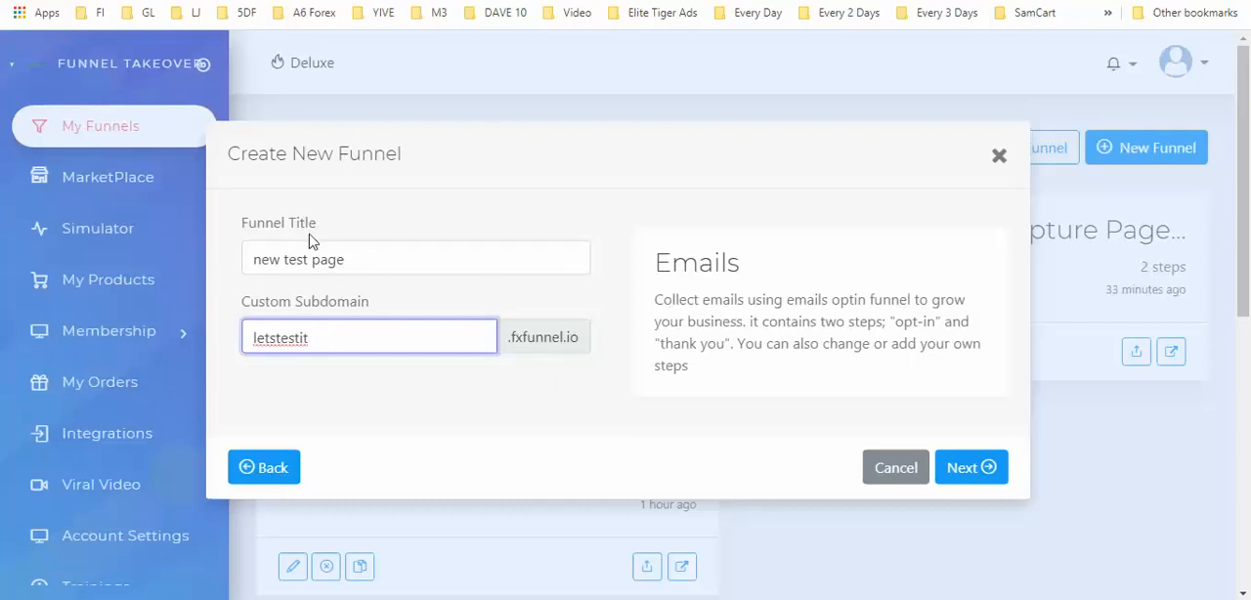
mouse_move(289, 379)
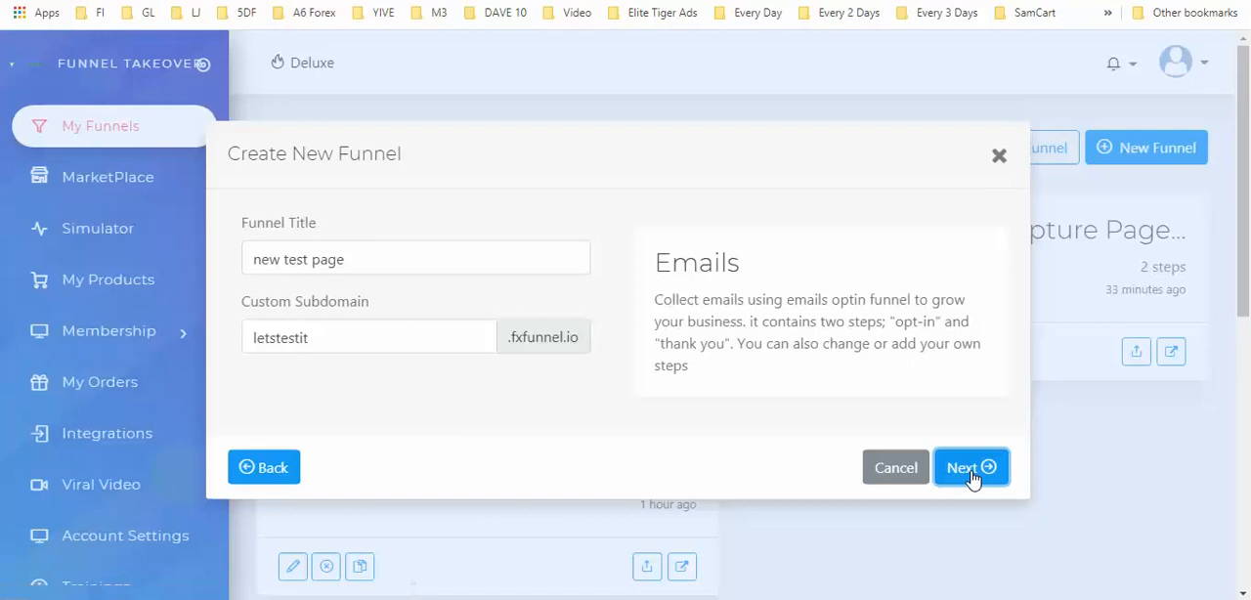
Submit the funnel, landing on its Steps view with Optin and Thank You steps
left_click(970, 467)
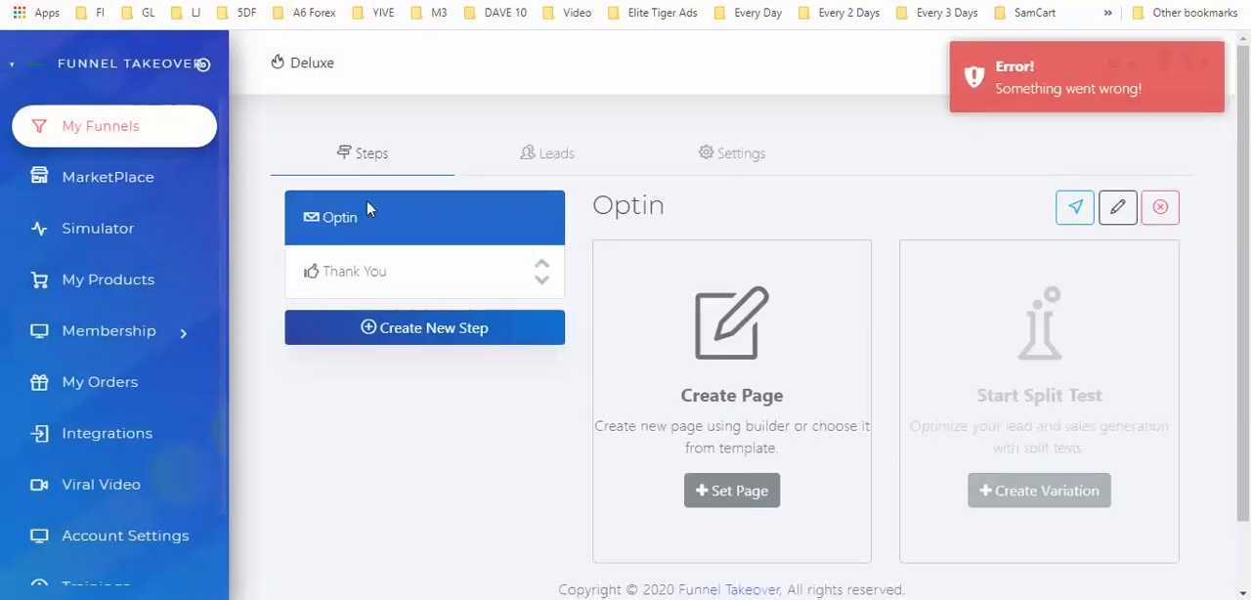
mouse_move(422, 329)
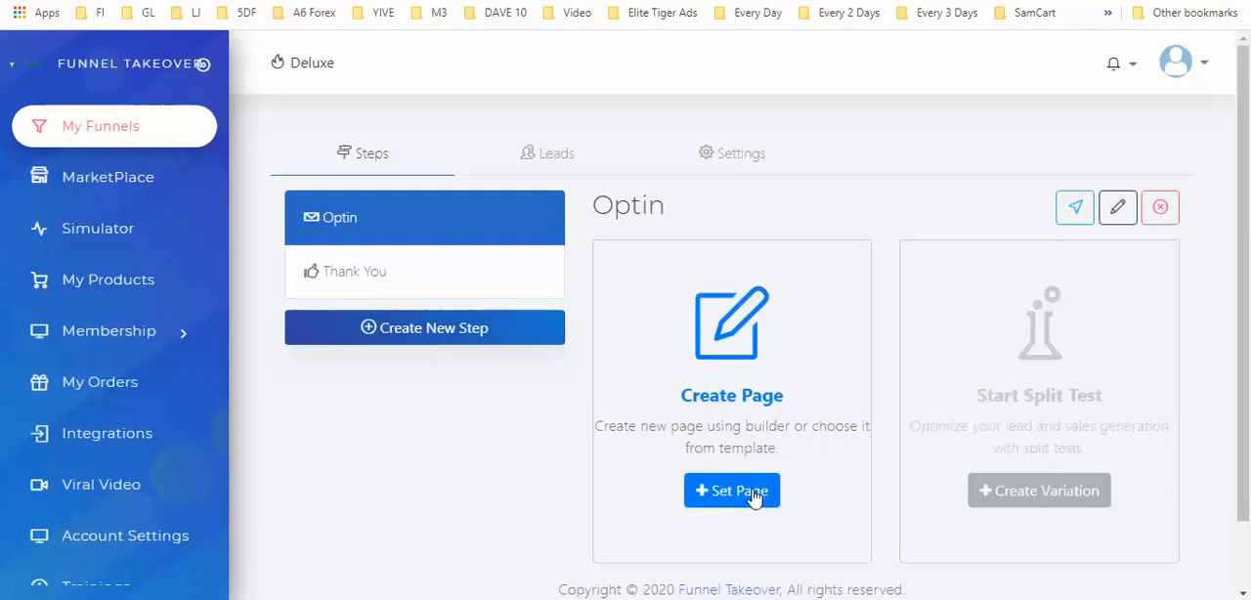
Start Set Page for the Optin step and browse the Optin and Thank You template categories
left_click(731, 489)
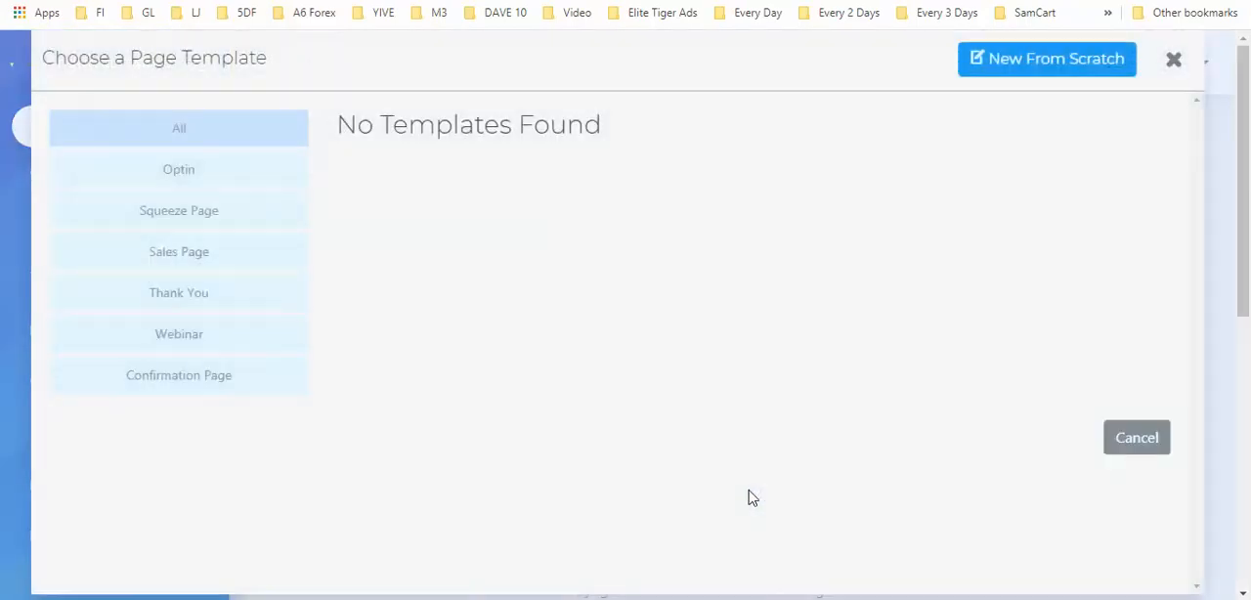
left_click(180, 168)
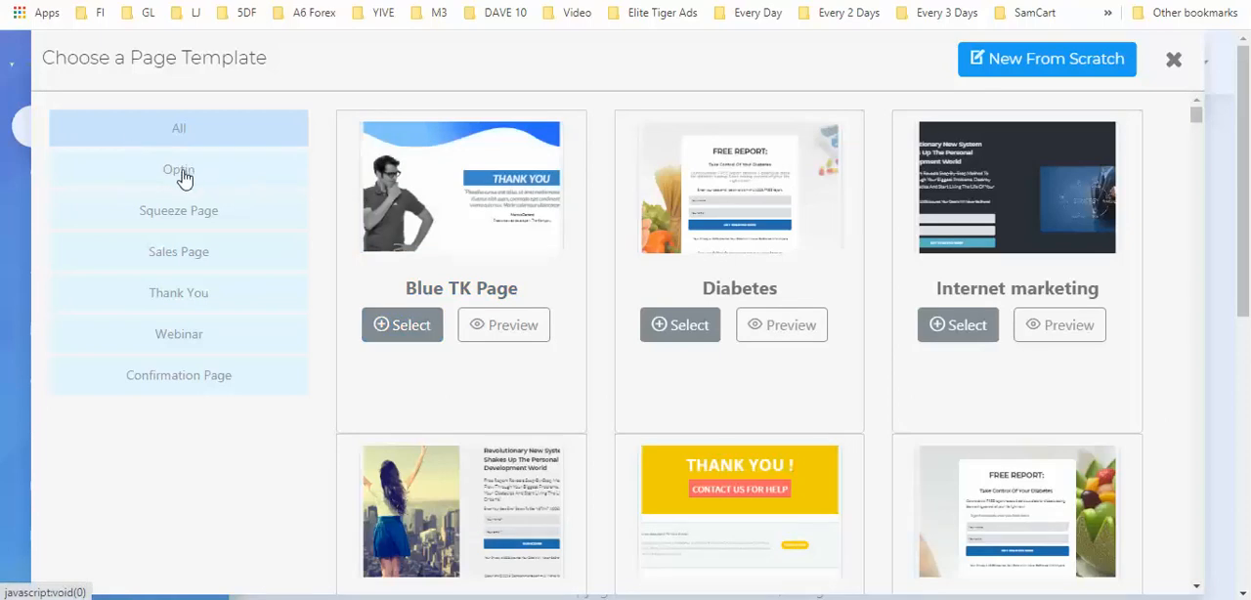
left_click(180, 168)
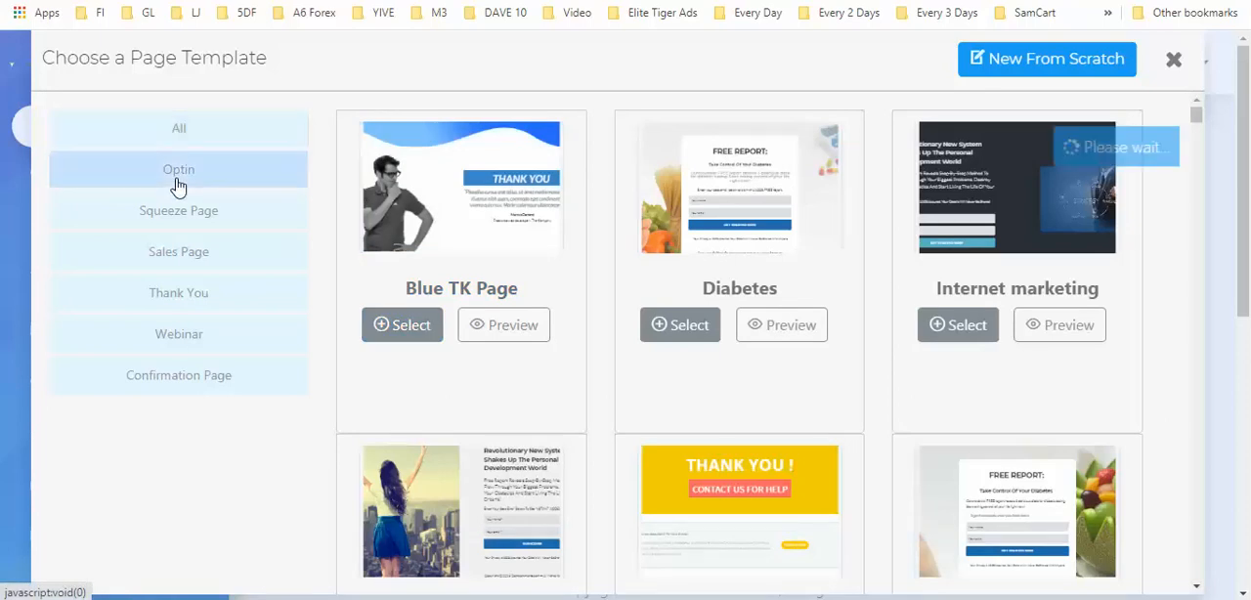
left_click(180, 168)
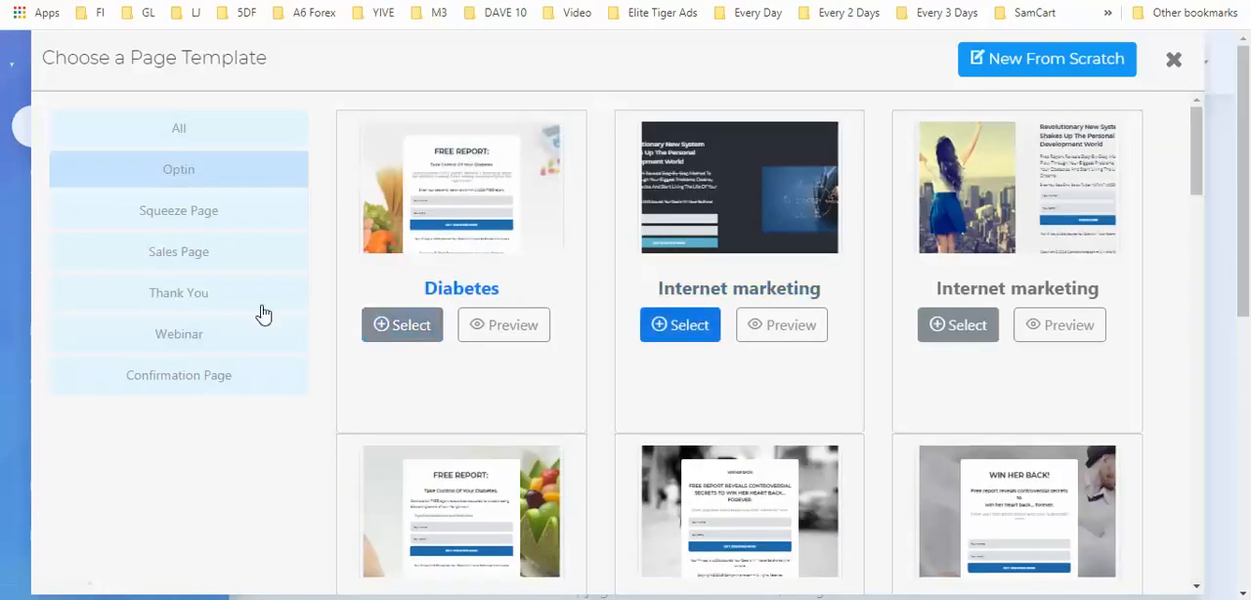
scroll("down", 3)
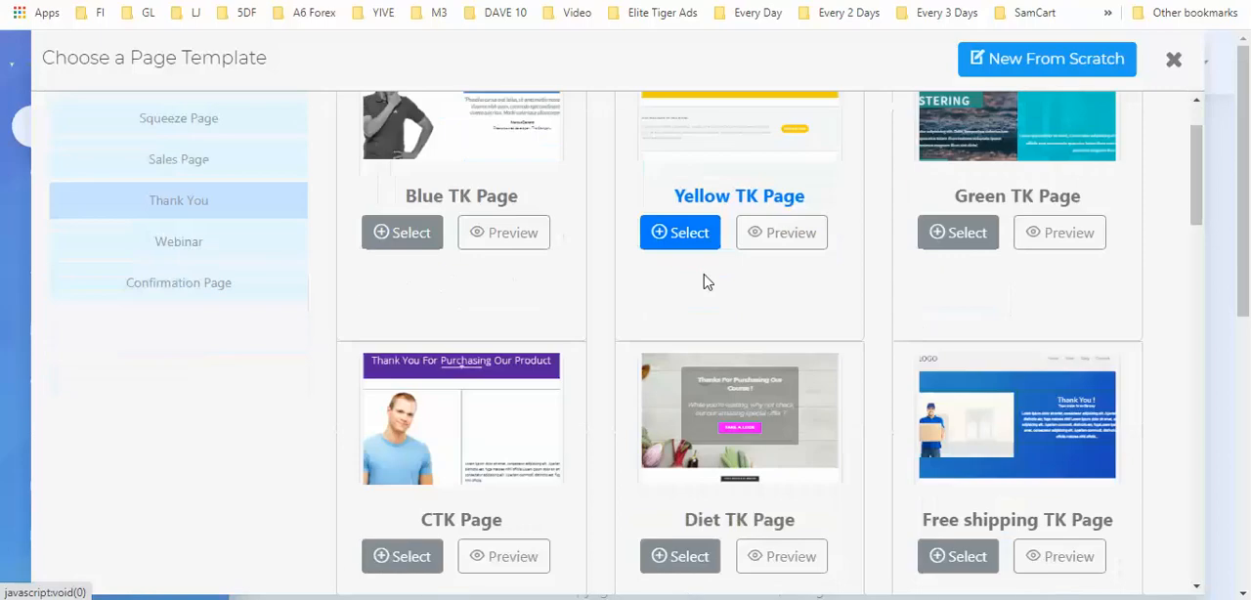
scroll("down", 3)
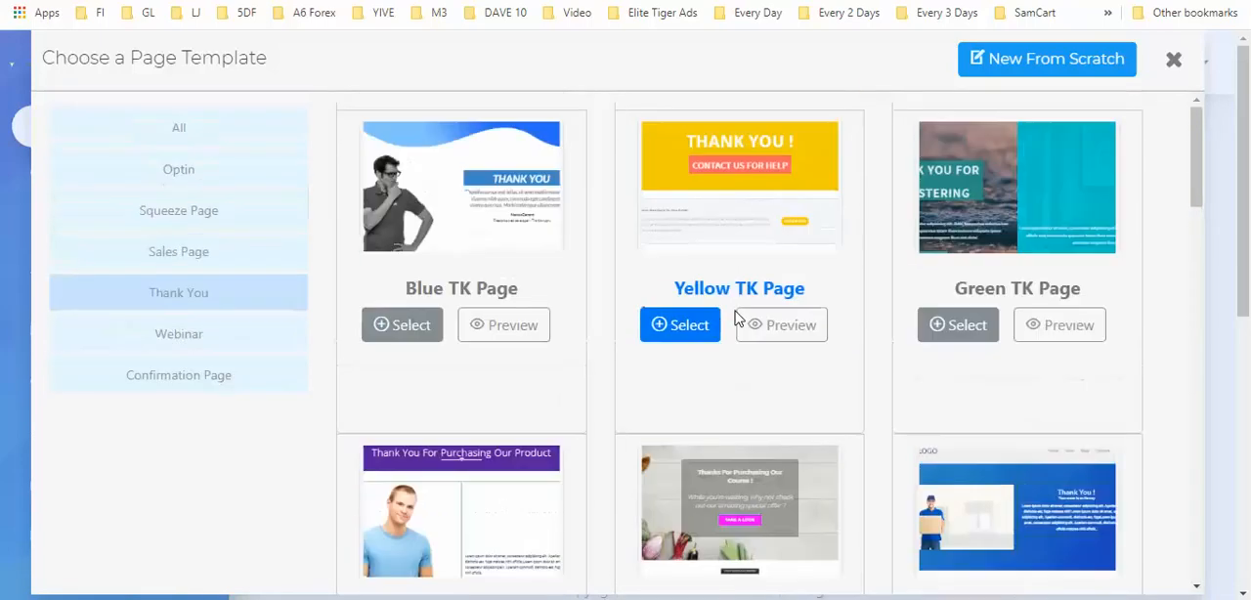
mouse_move(766, 395)
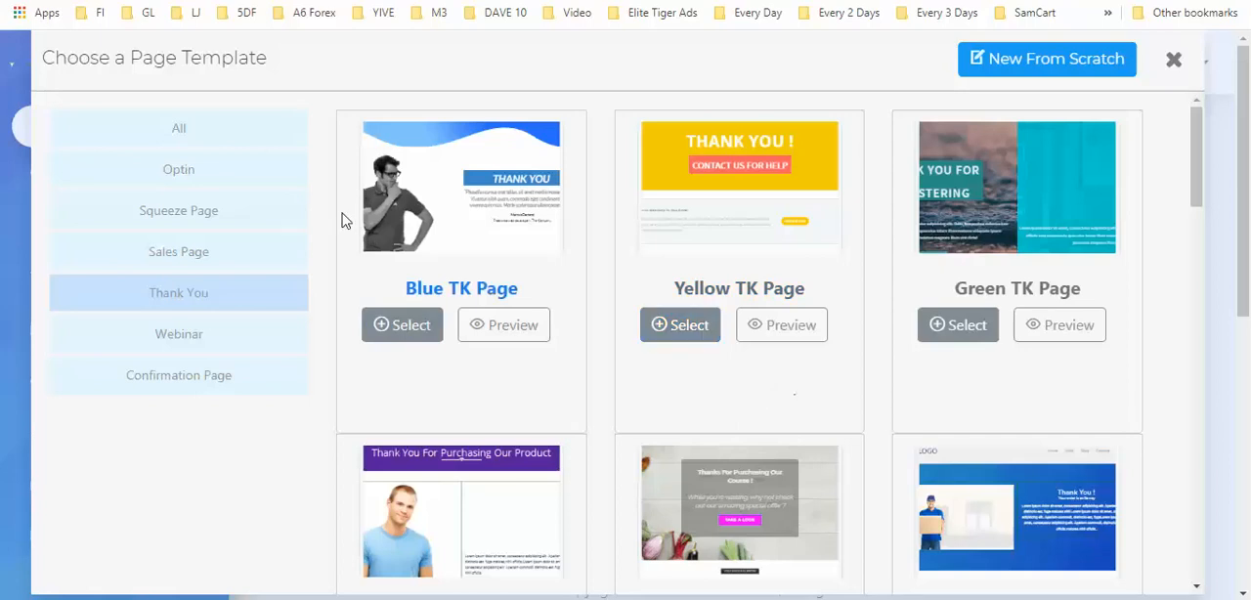
mouse_move(453, 254)
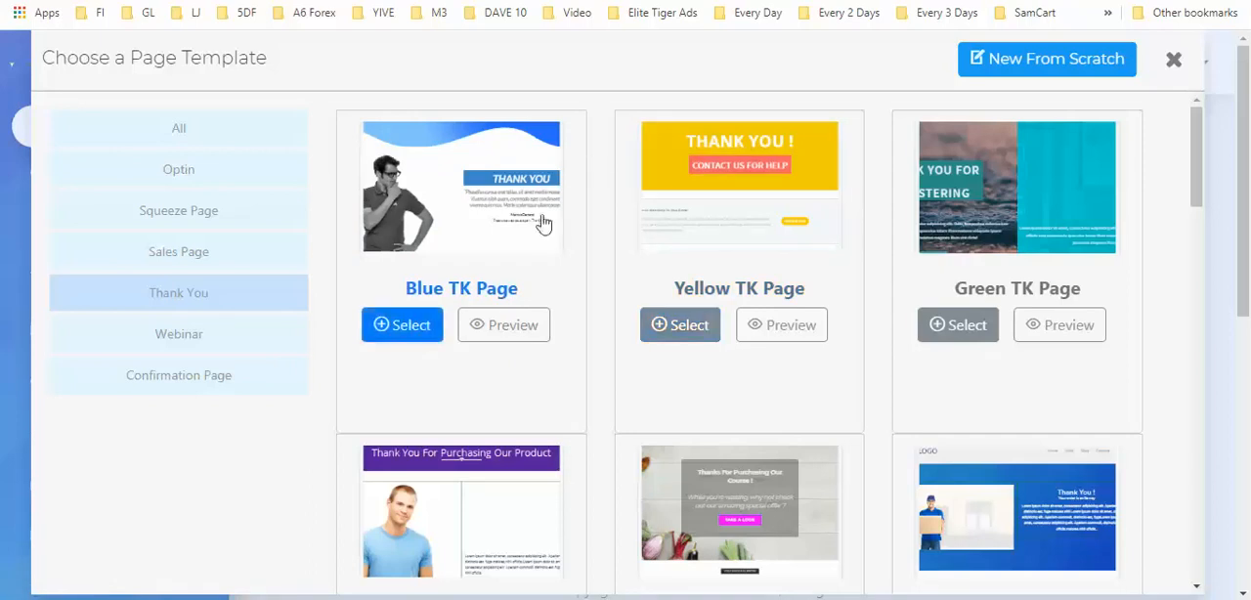
scroll("down", 3)
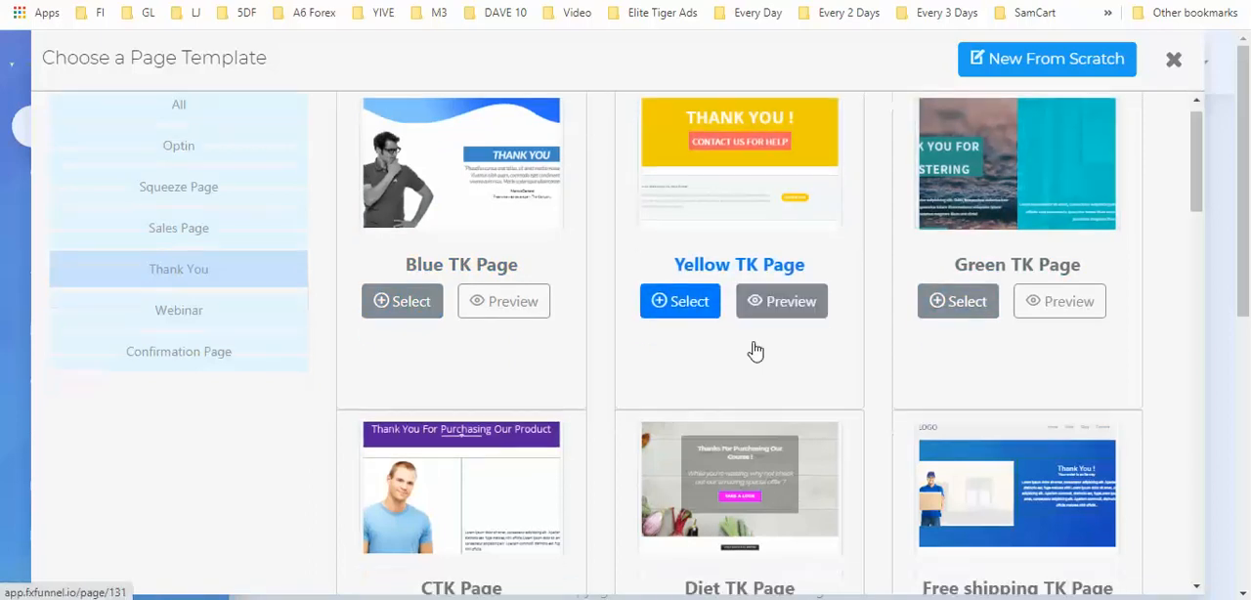
scroll("down", 3)
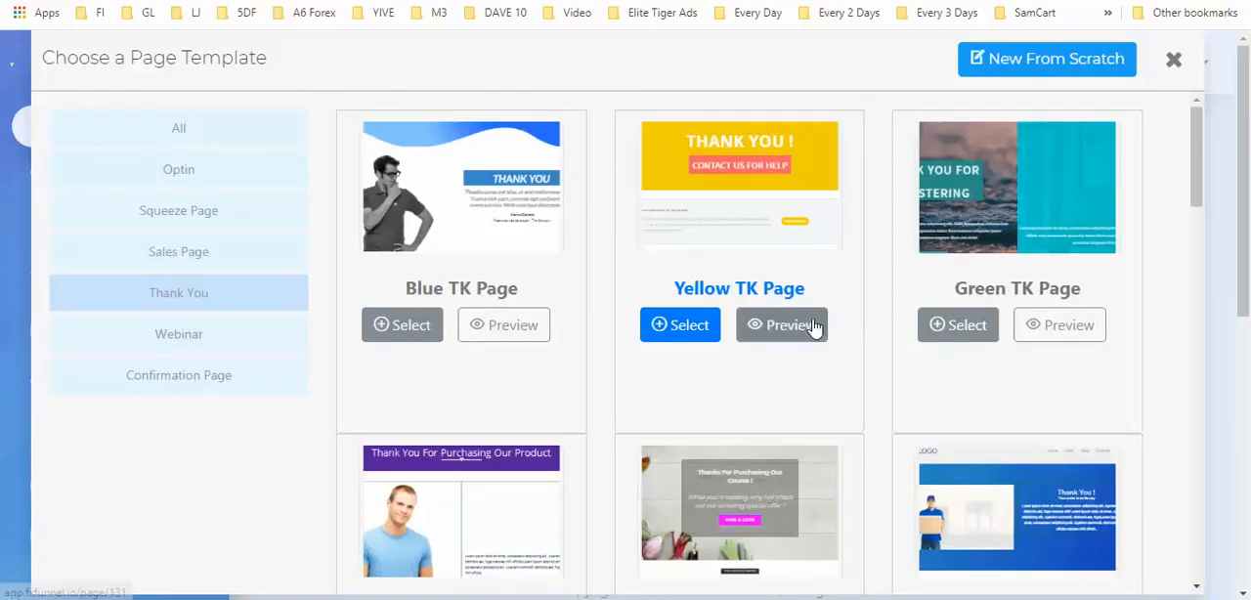
scroll("down", 3)
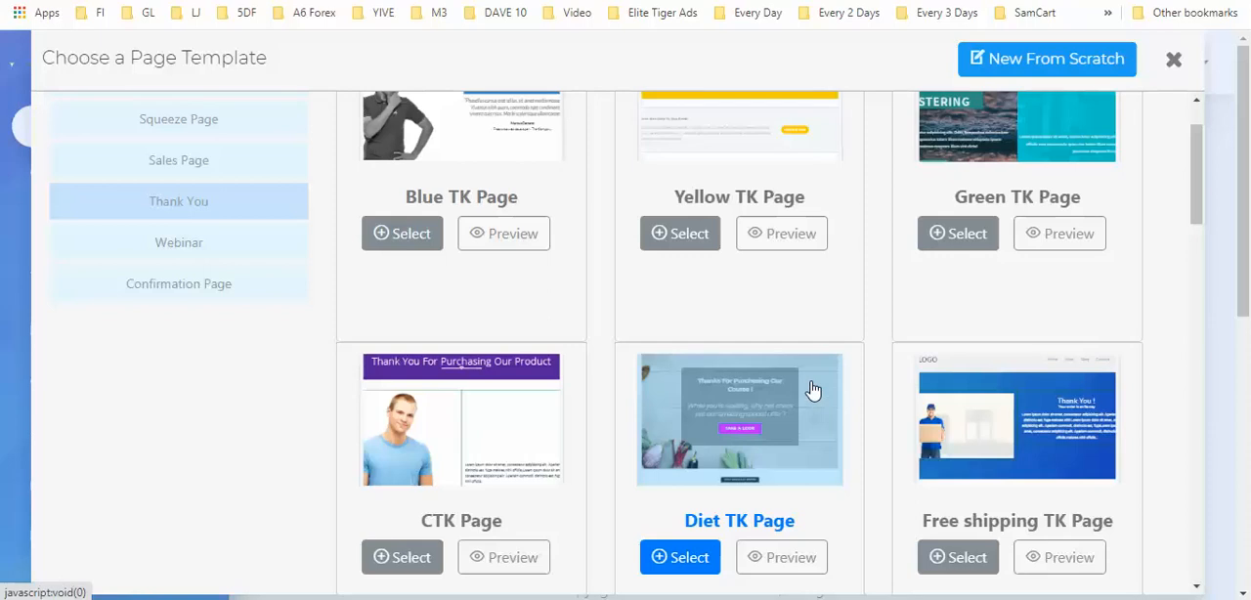
mouse_move(801, 375)
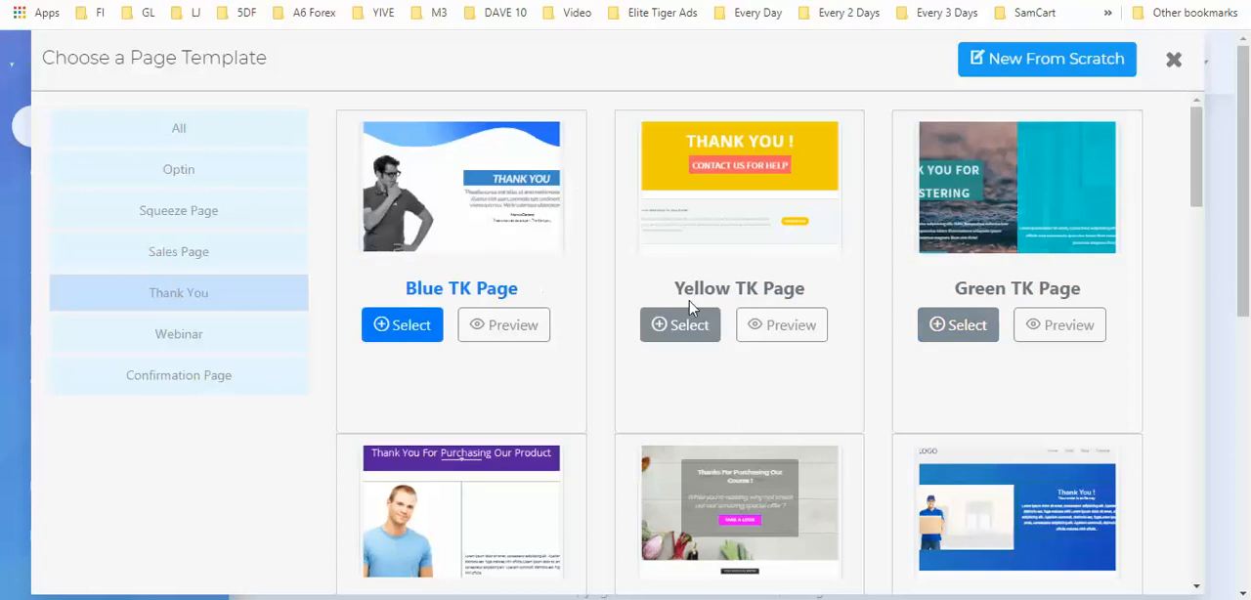
Back in the opt-in templates, select Secrets To Success so it is cloned into the Optin step
left_click(180, 168)
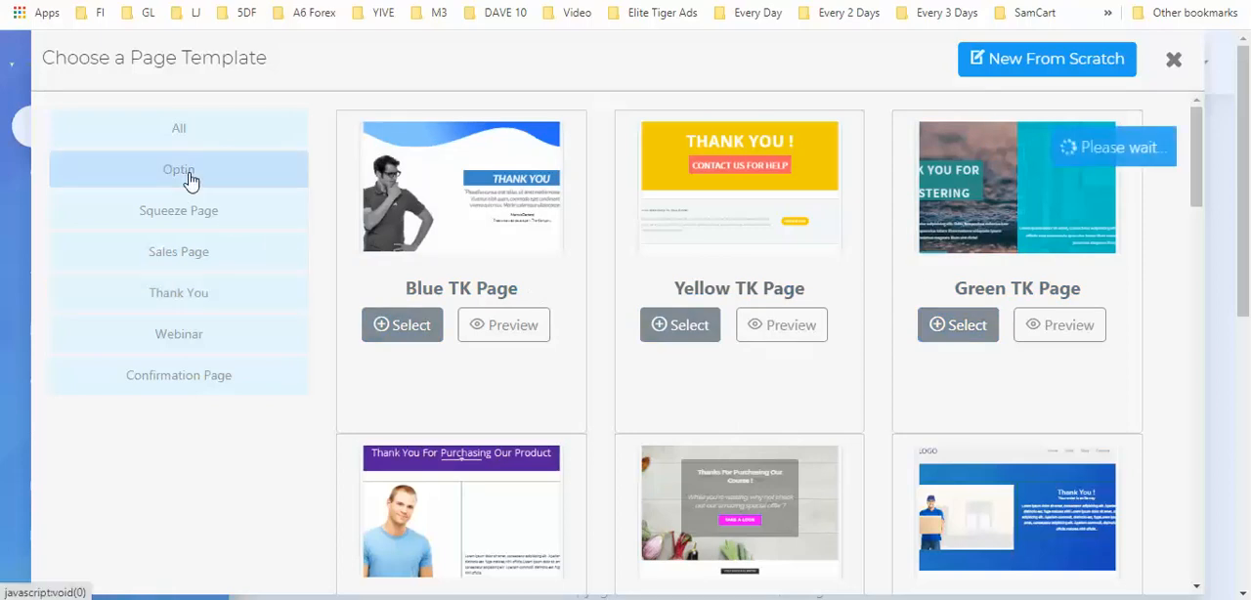
left_click(180, 168)
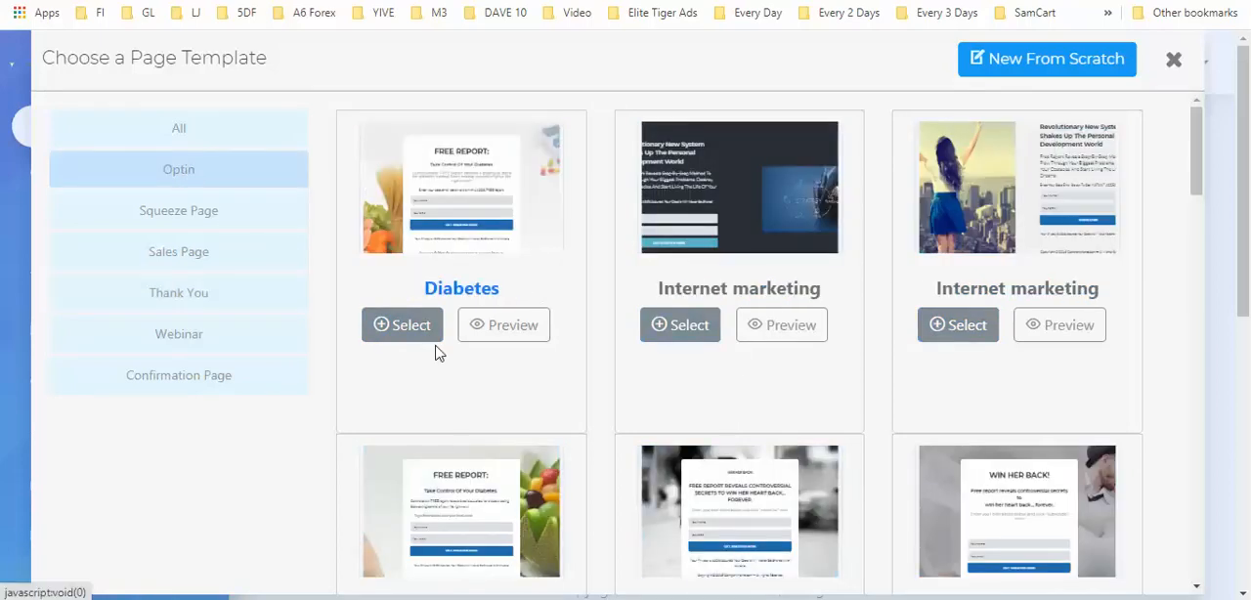
mouse_move(473, 233)
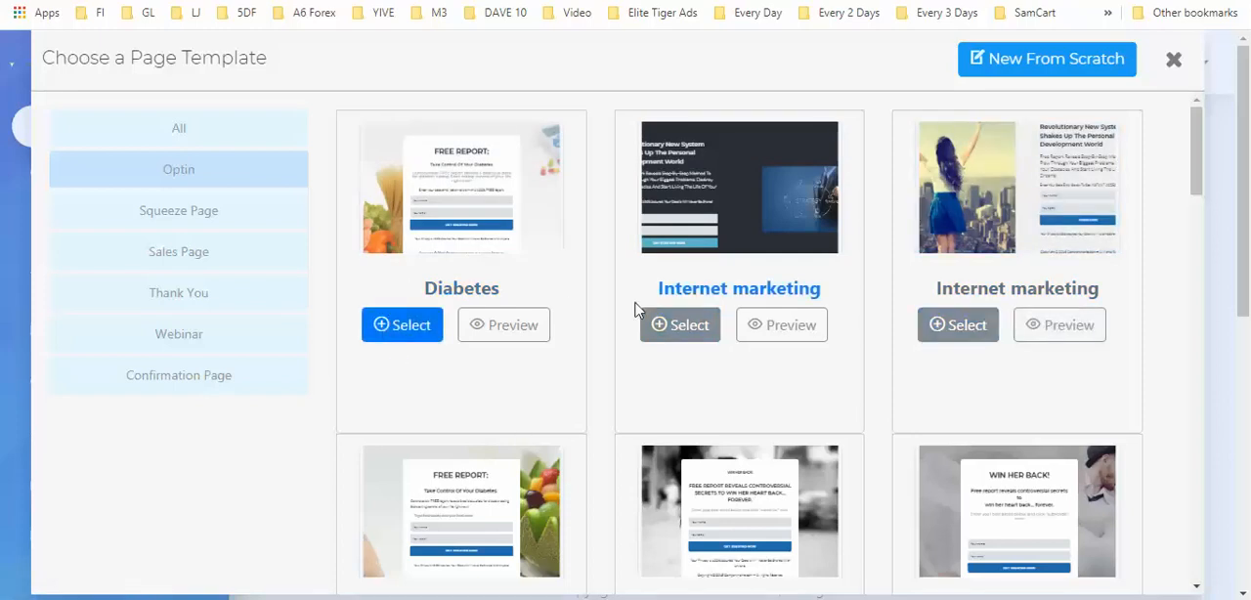
scroll("down", 3)
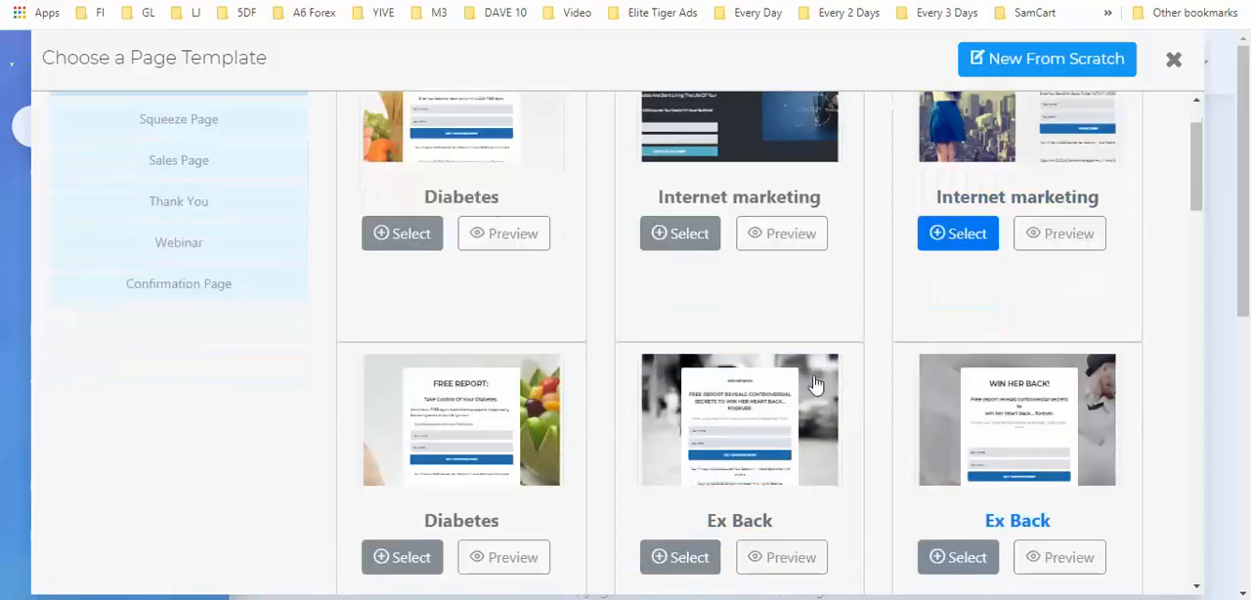
scroll("down", 3)
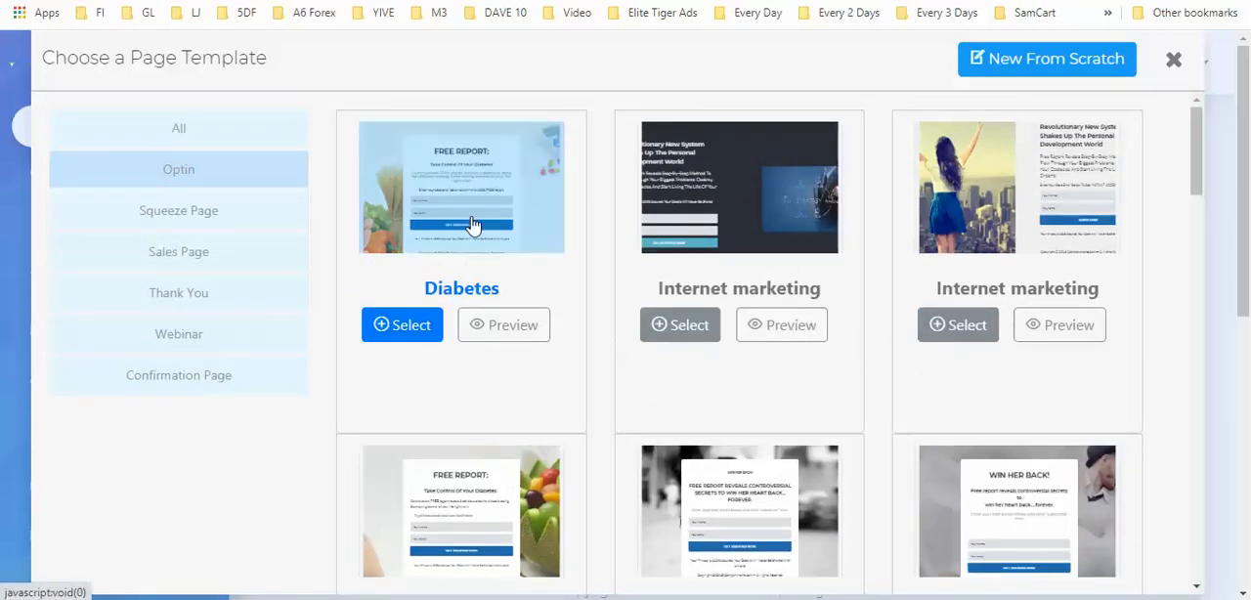
scroll("down", 3)
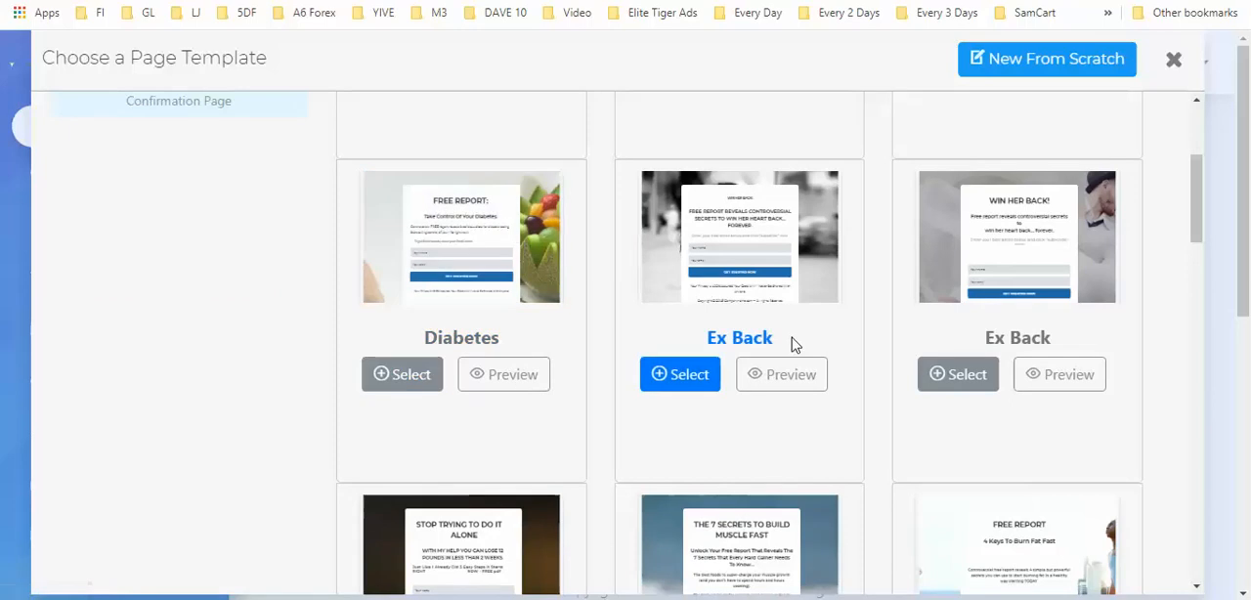
scroll("down", 3)
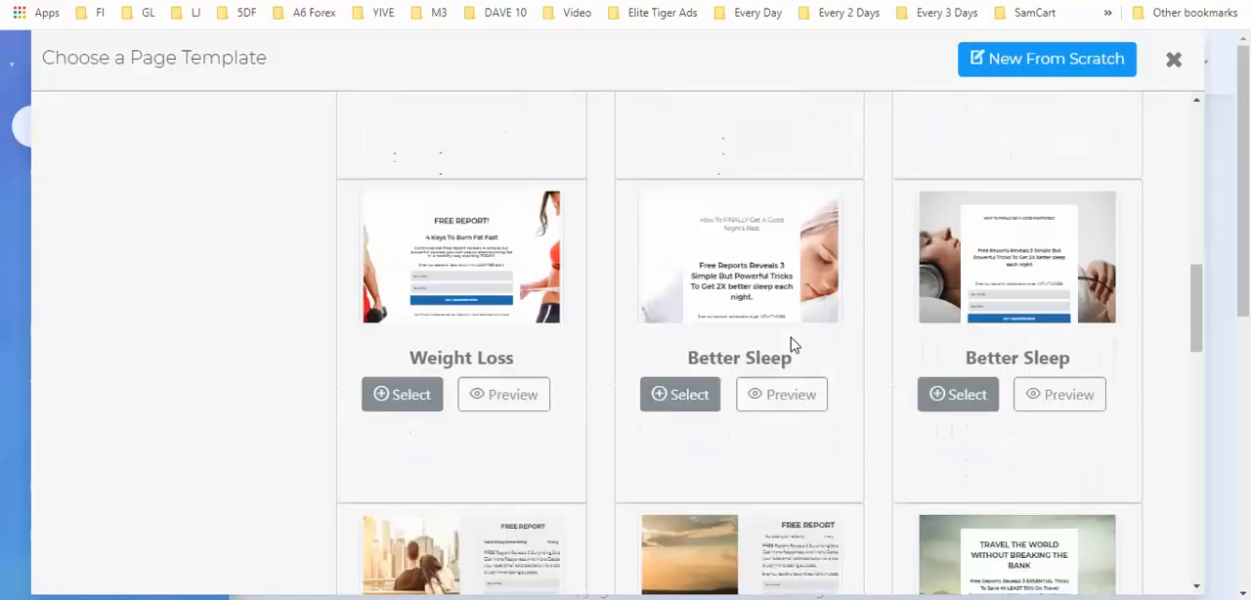
scroll("down", 3)
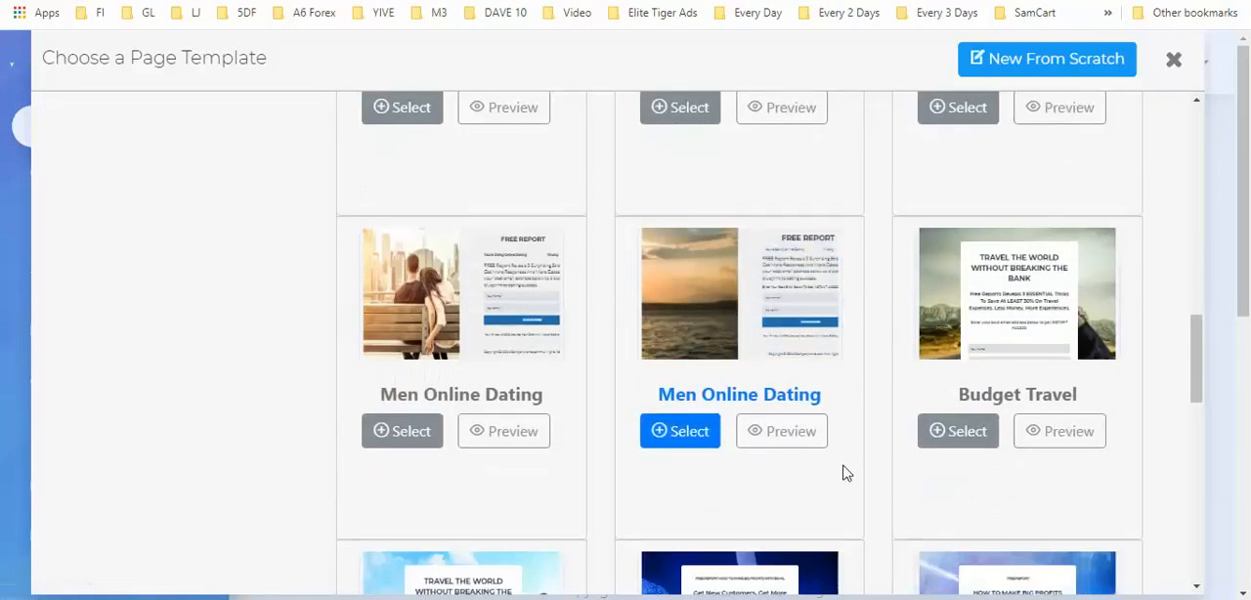
scroll("down", 3)
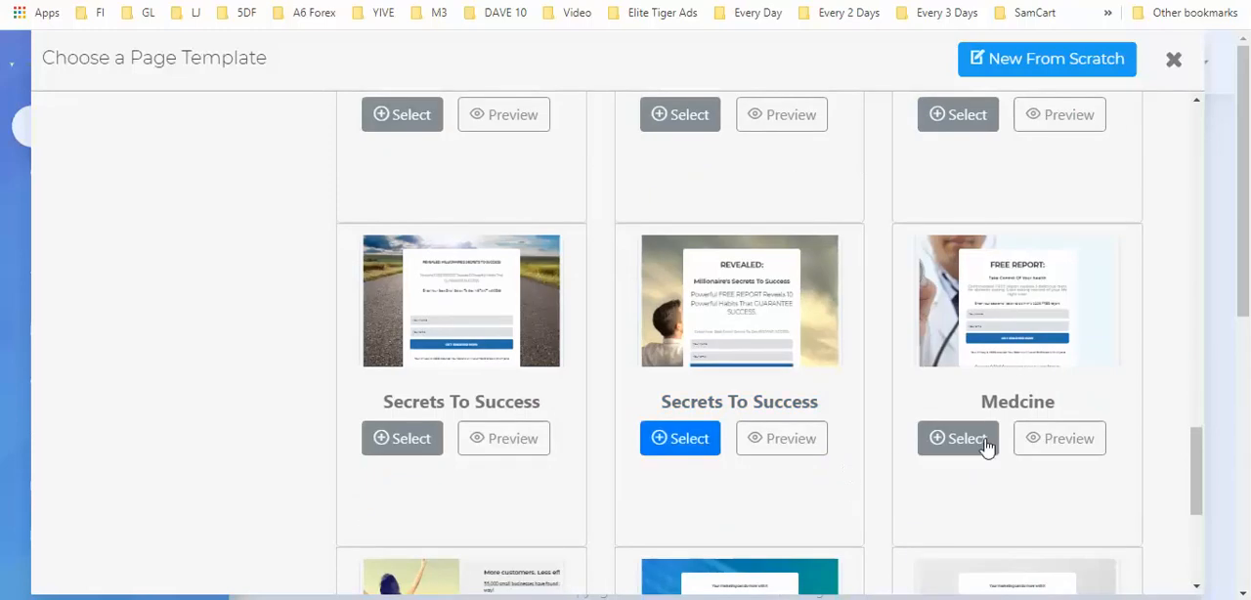
mouse_move(680, 438)
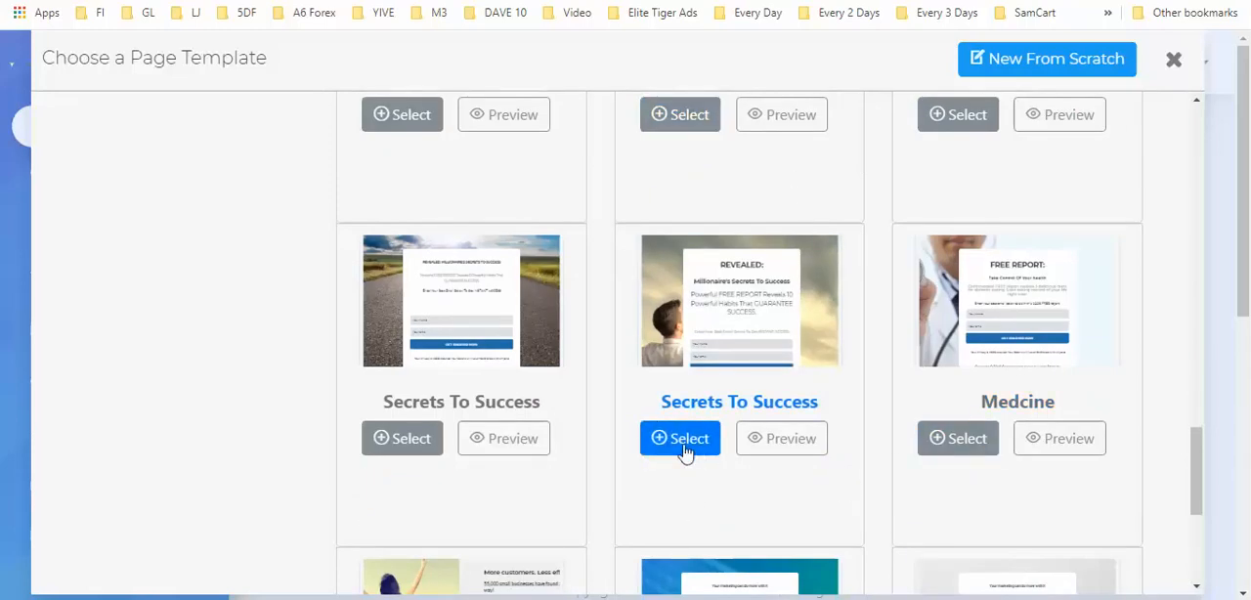
left_click(680, 438)
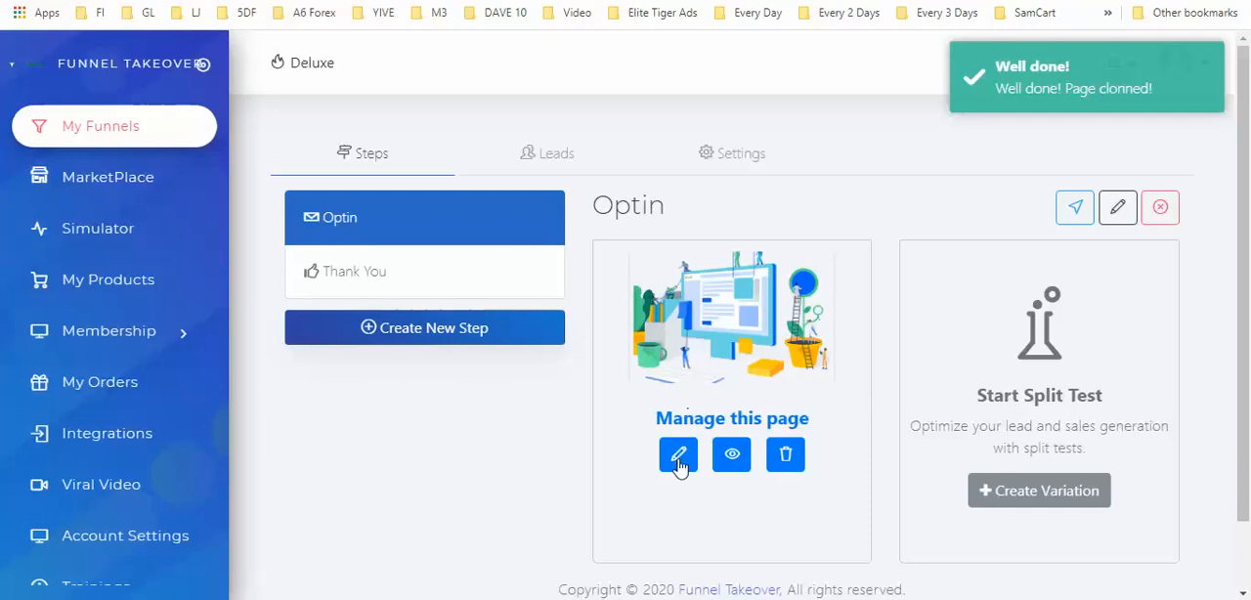
Launch the page builder on the cloned Secrets To Success opt-in page
left_click(678, 454)
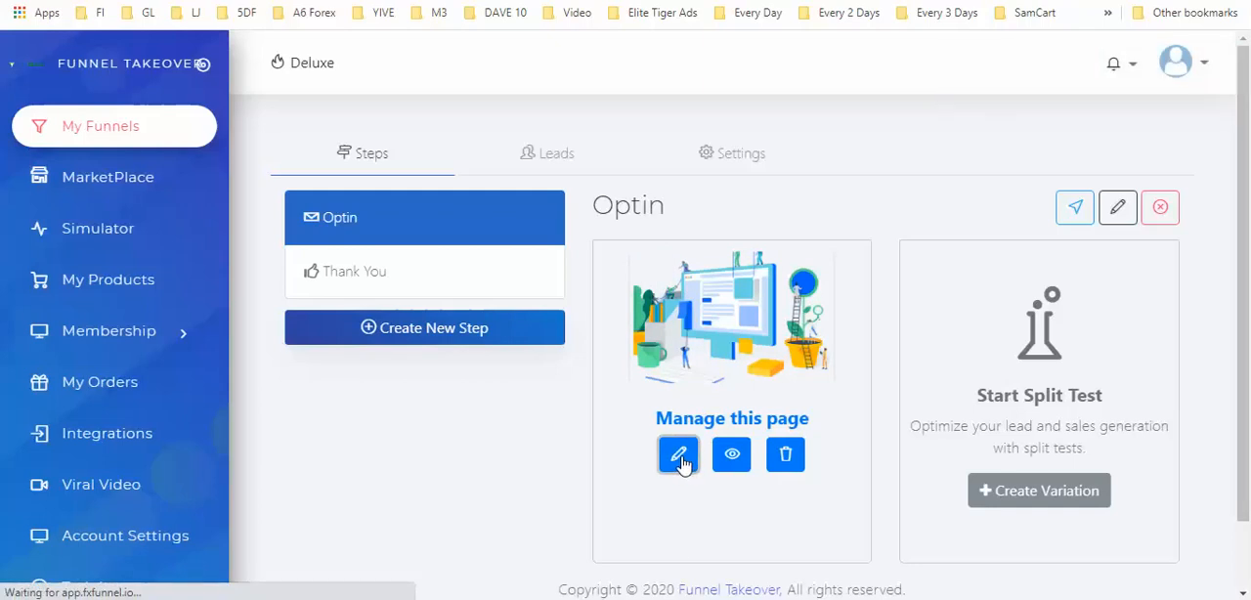
left_click(678, 454)
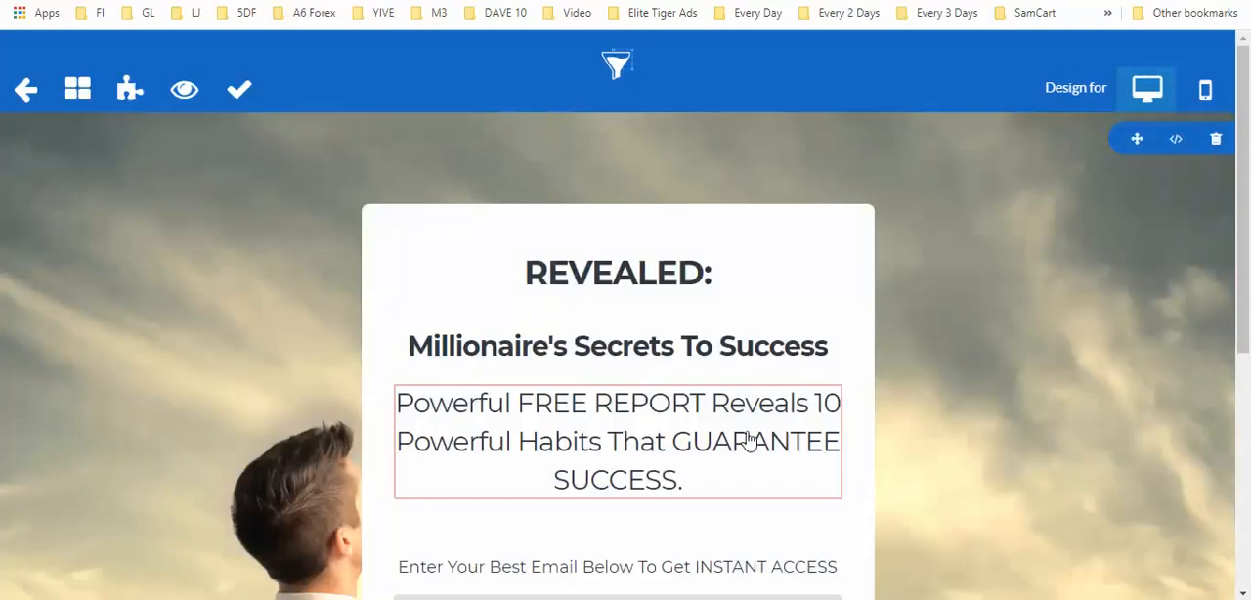
mouse_move(753, 434)
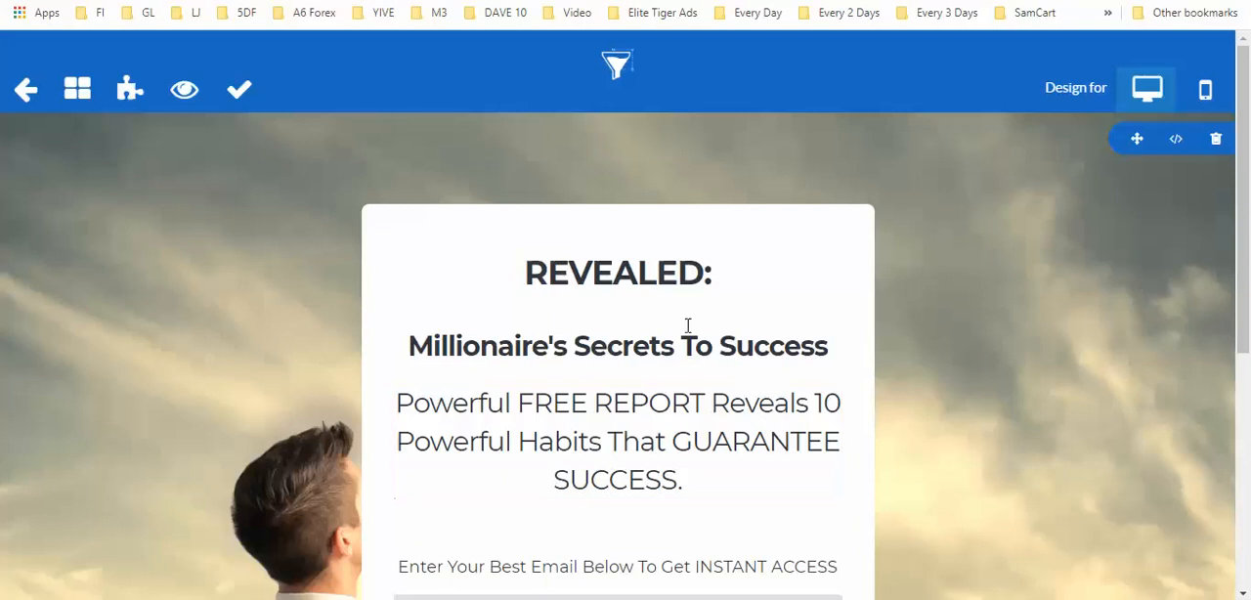
Extend the headline to 'REVEALED: How I make over 10K per month giving away FREE STUFF'
left_click(618, 273)
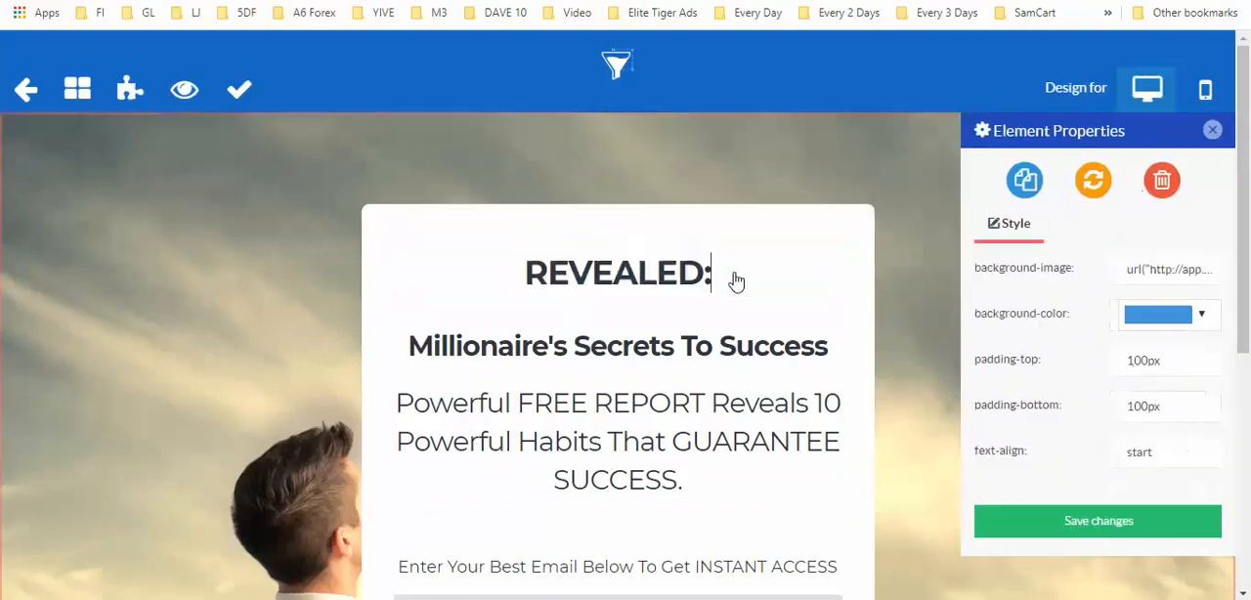
type("How")
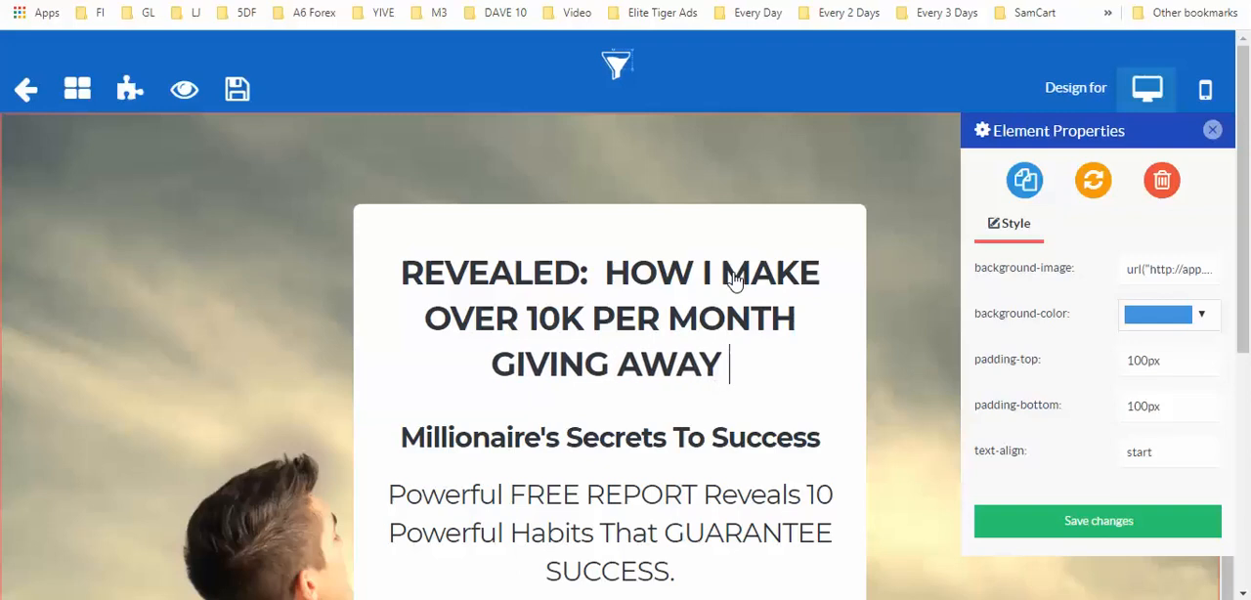
type("FREE STUFF")
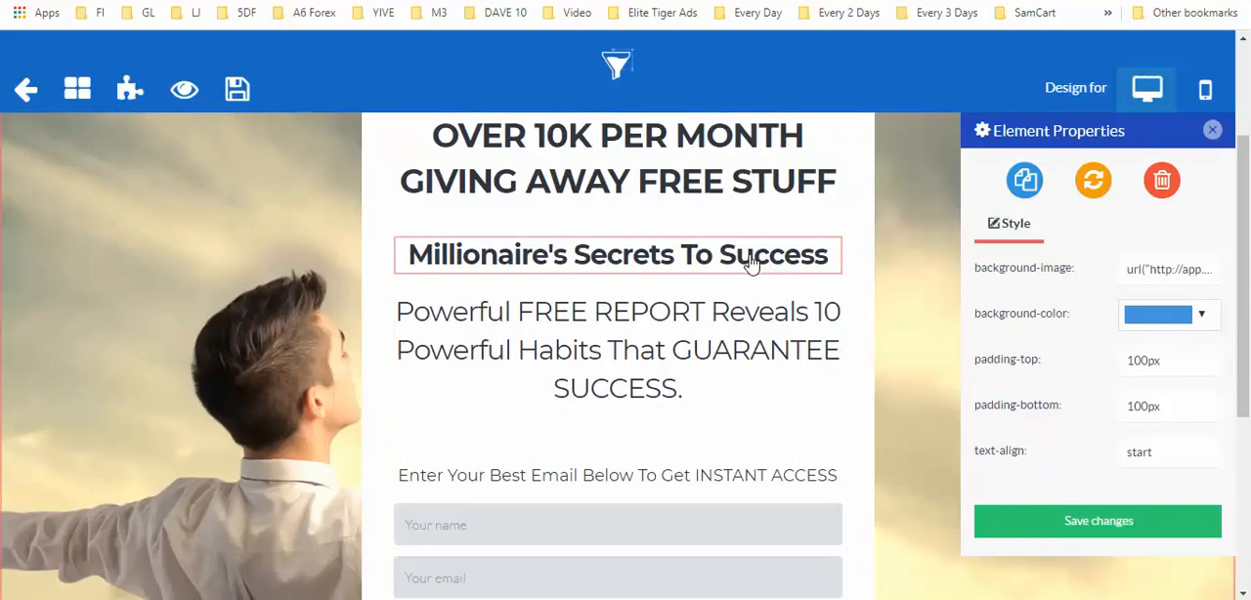
Delete the Millionaire's Secrets To Success subheading and the FREE REPORT paragraph
double_click(616, 254)
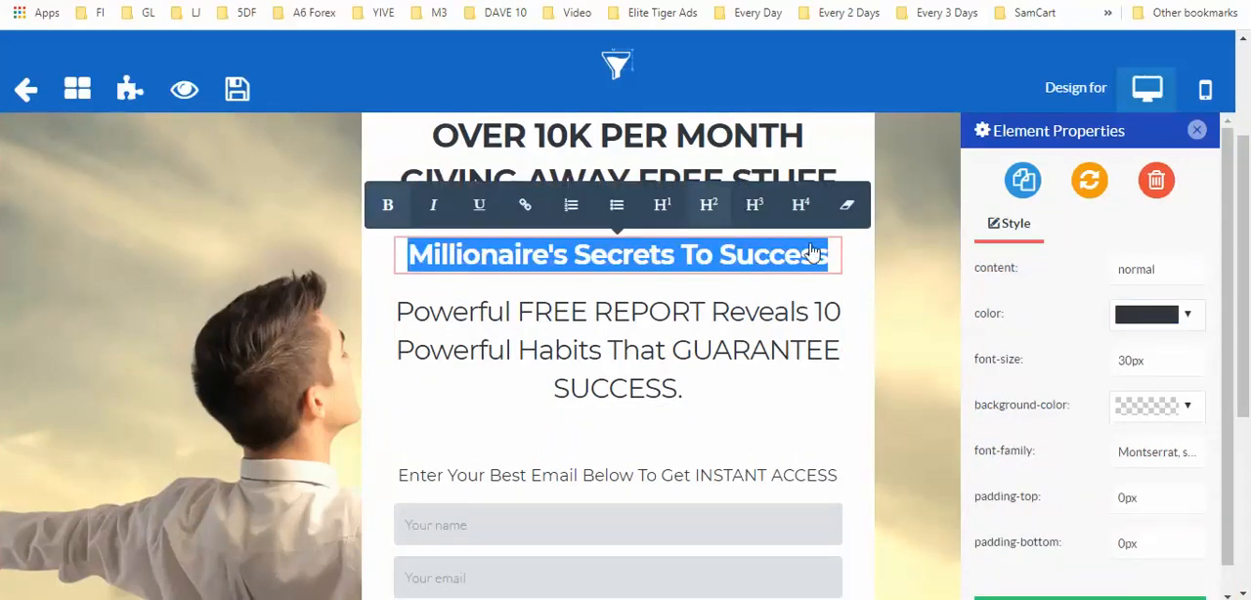
left_click(1157, 180)
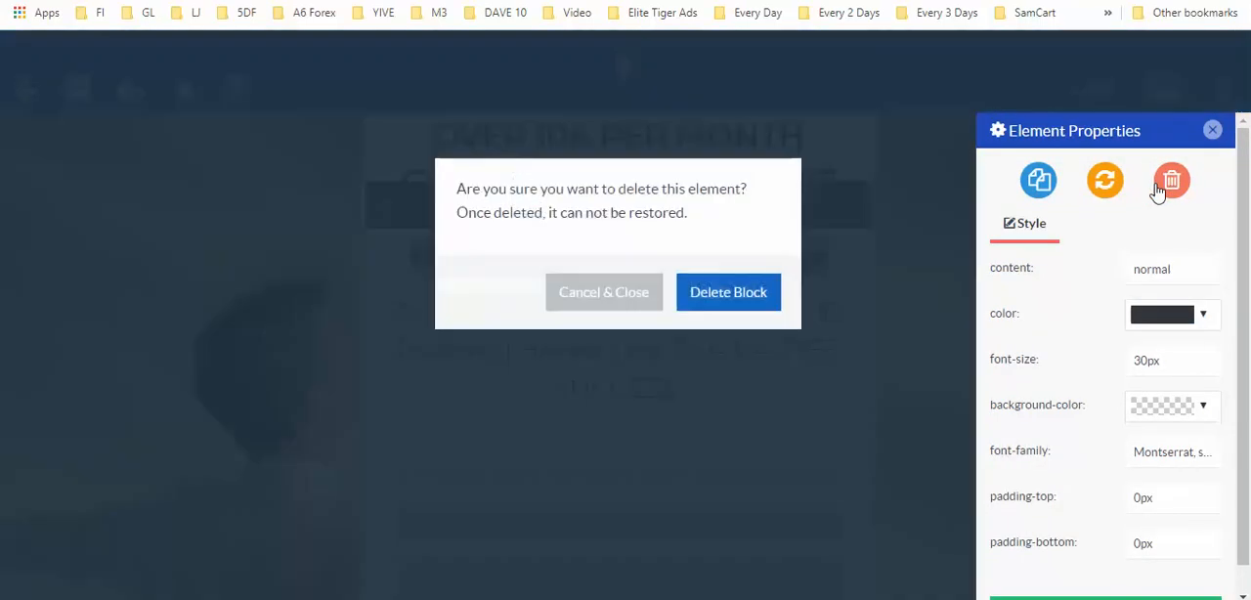
left_click(602, 293)
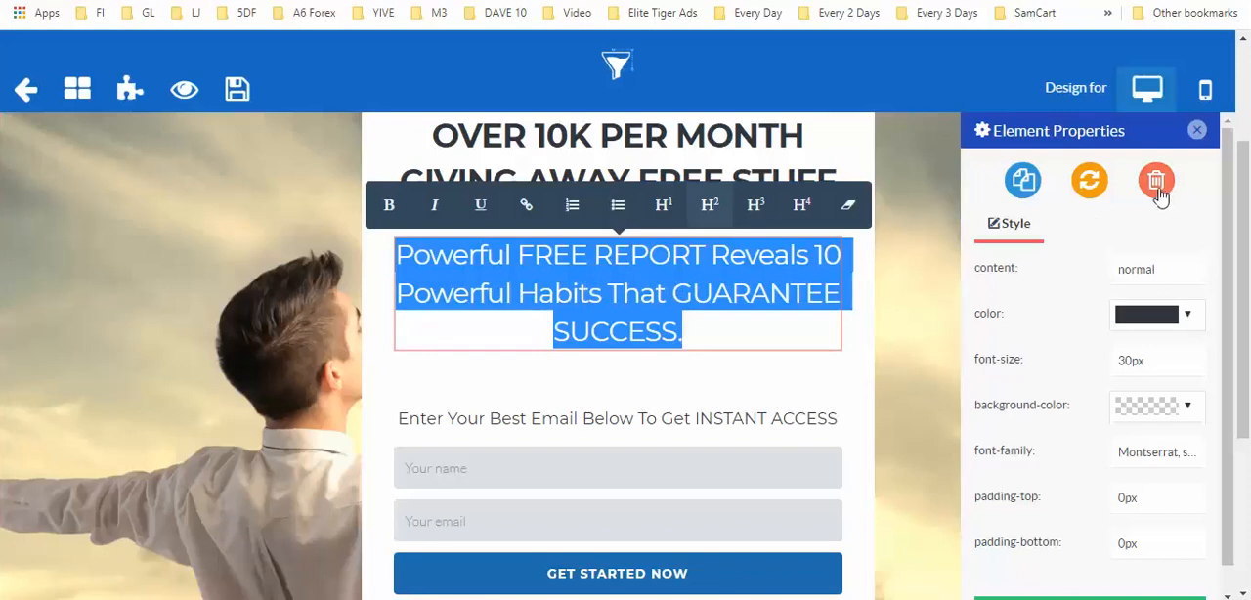
left_click(1157, 180)
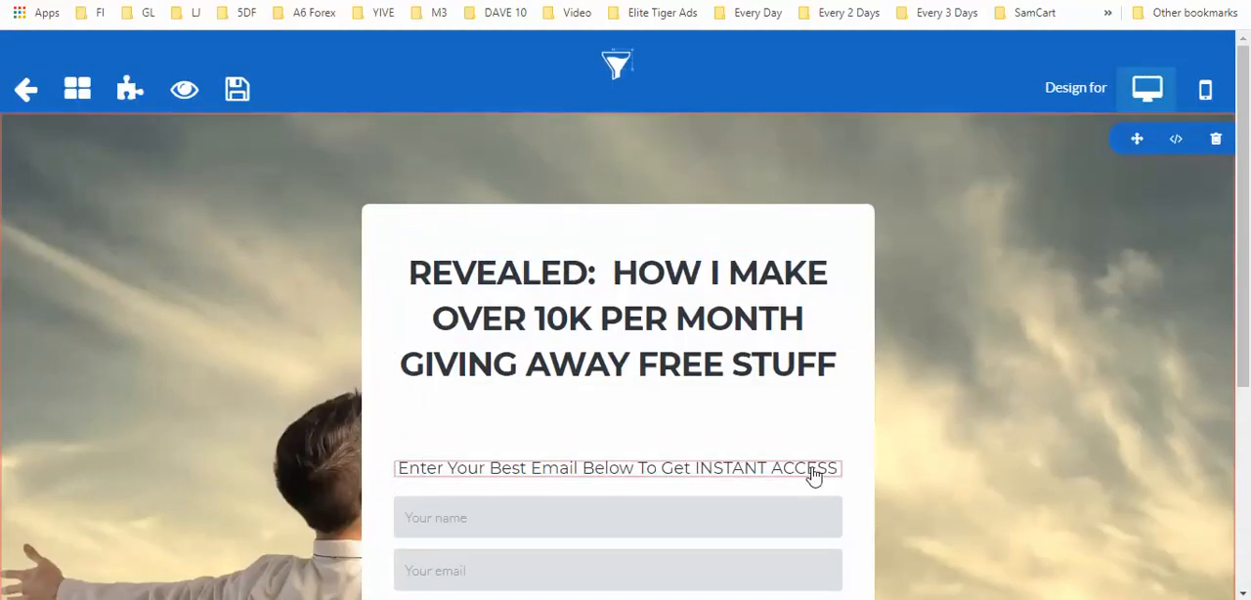
Delete the email prompt line, leaving only the headline above the name and email fields
left_click(618, 469)
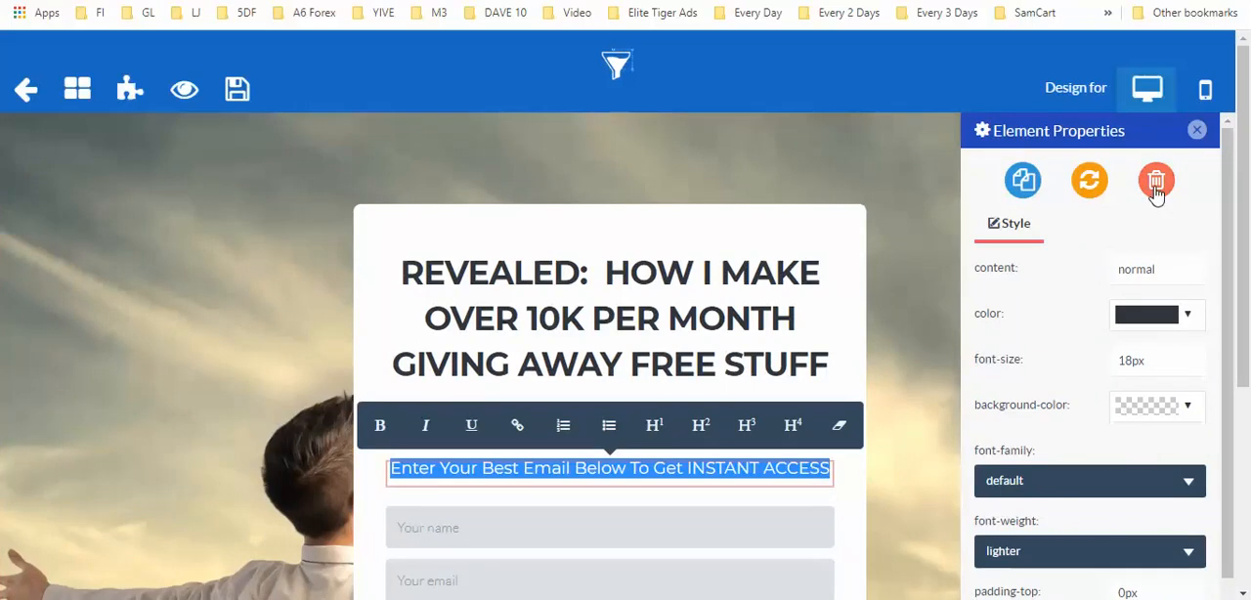
left_click(1158, 180)
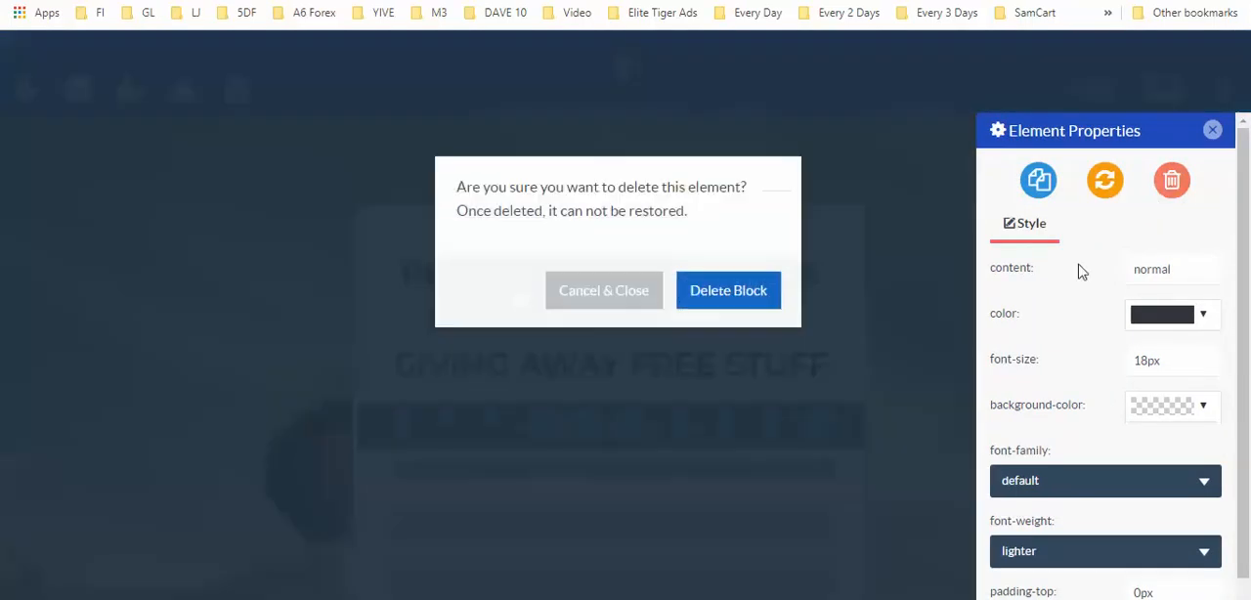
left_click(602, 289)
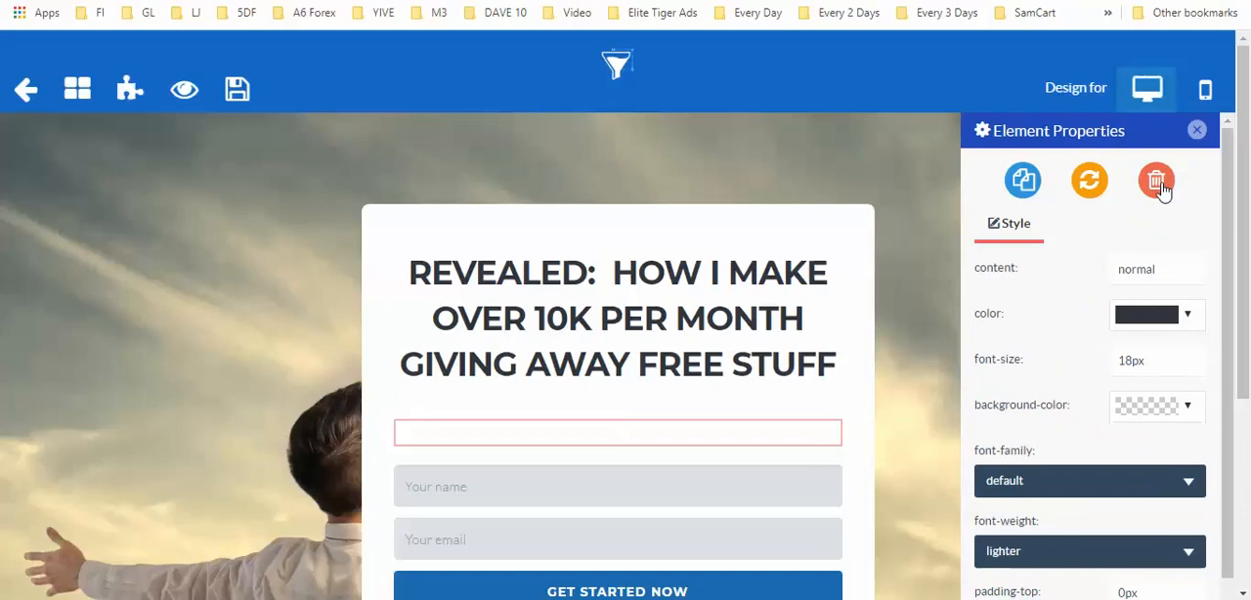
left_click(1158, 182)
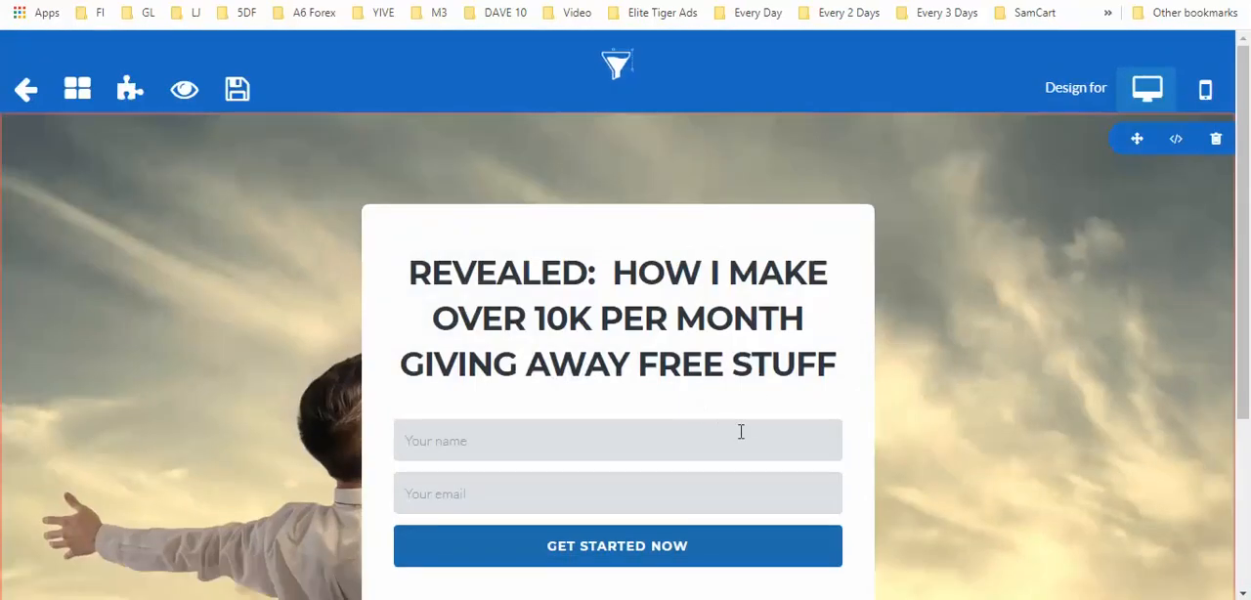
scroll("down", 3)
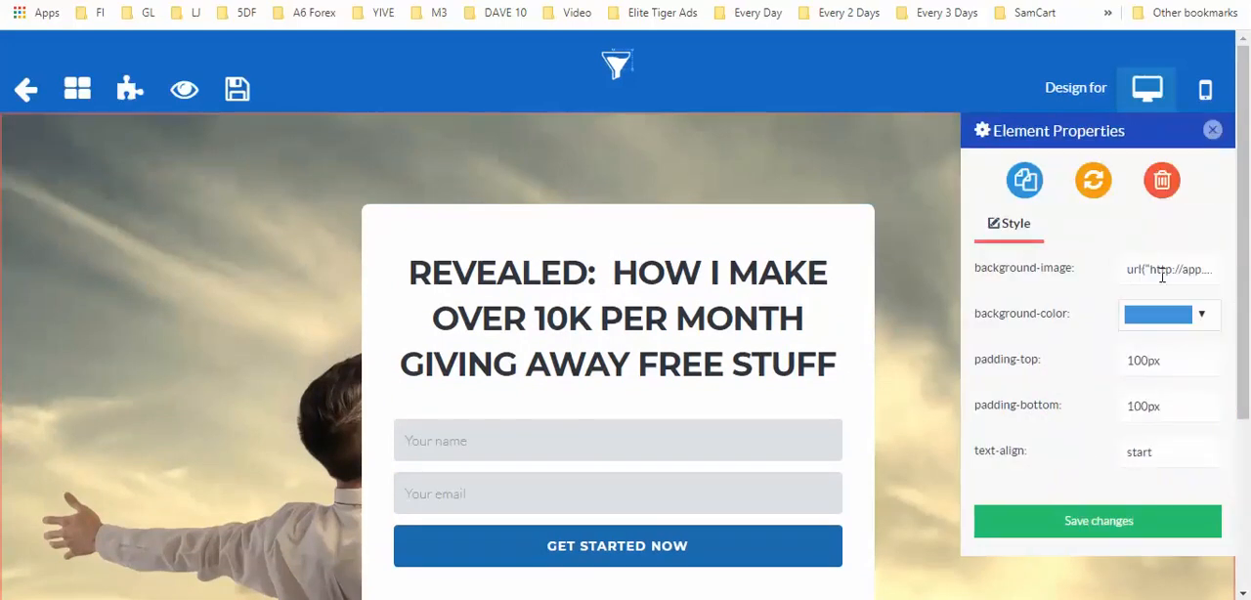
Set the section background to the dark image from Image Library and save the page
left_click(1169, 270)
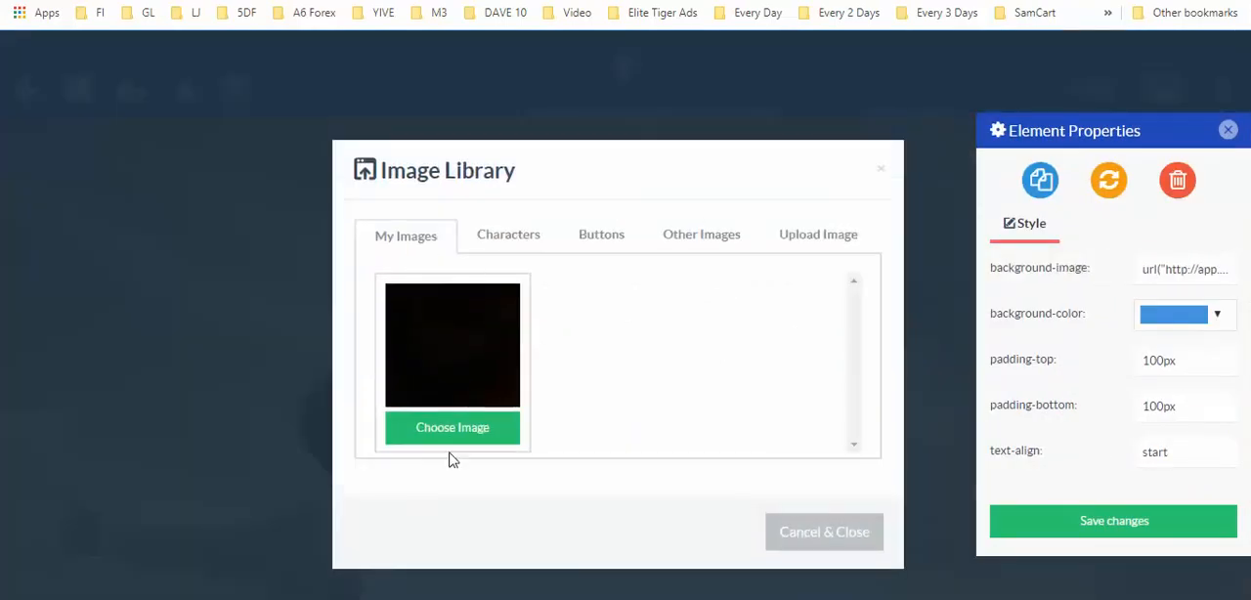
left_click(825, 531)
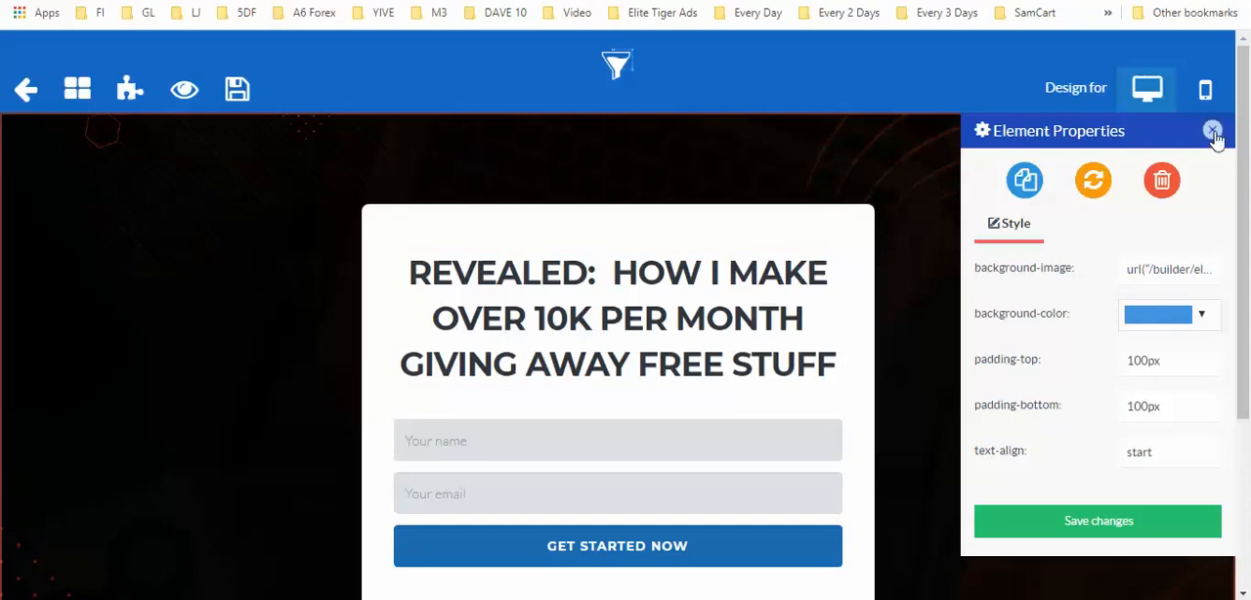
left_click(1212, 131)
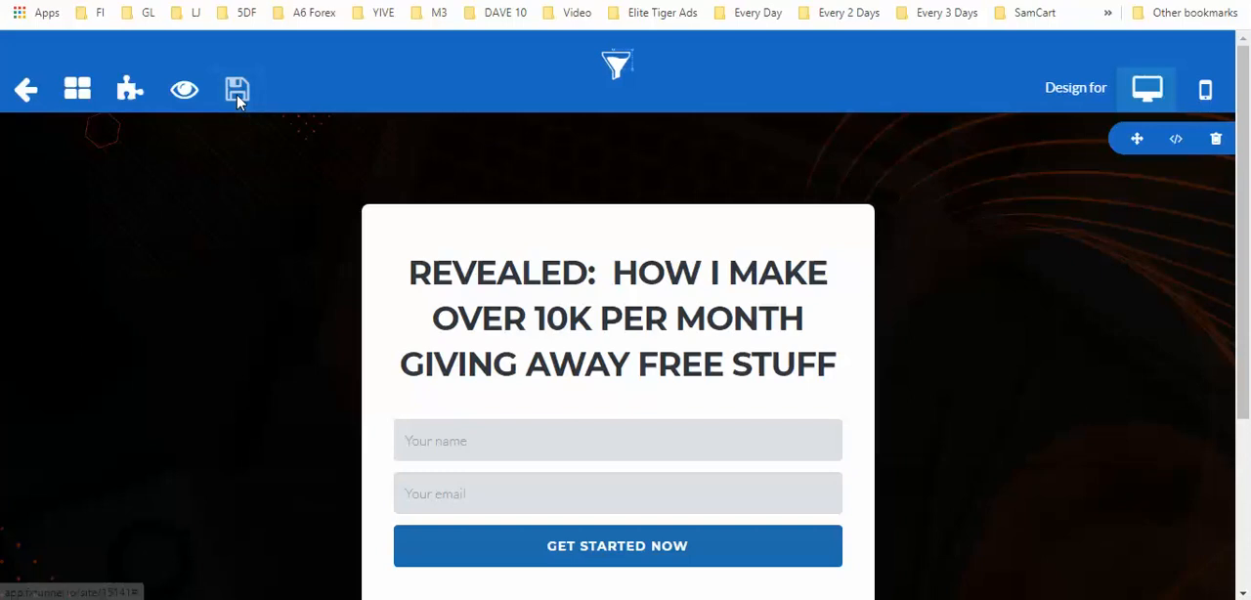
left_click(236, 90)
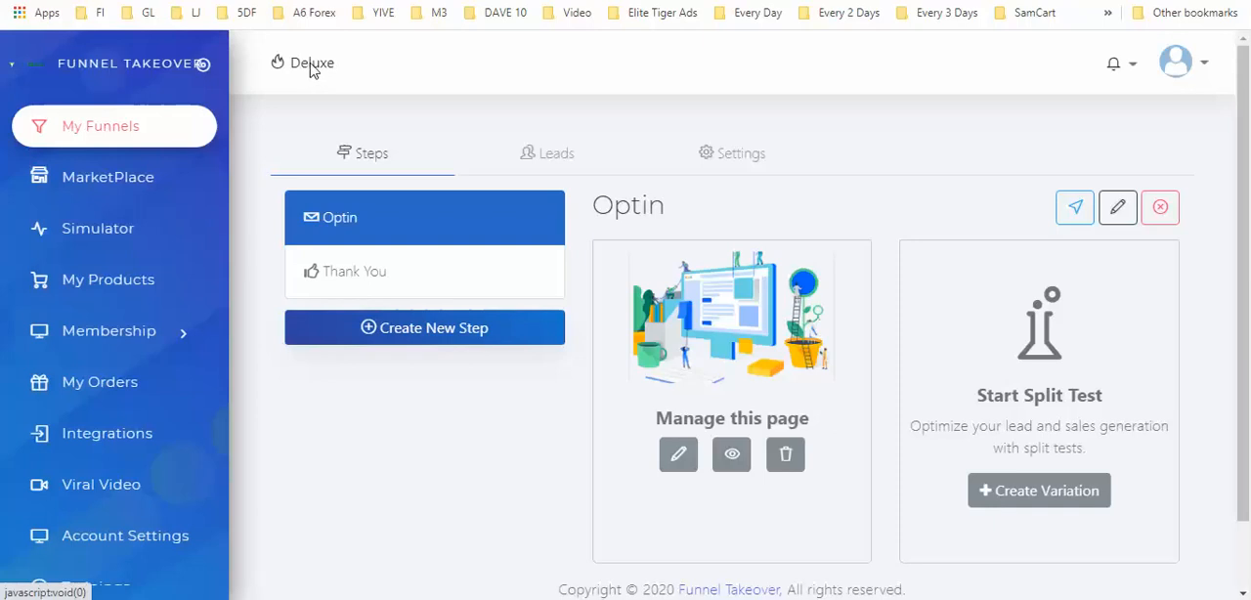
mouse_move(348, 72)
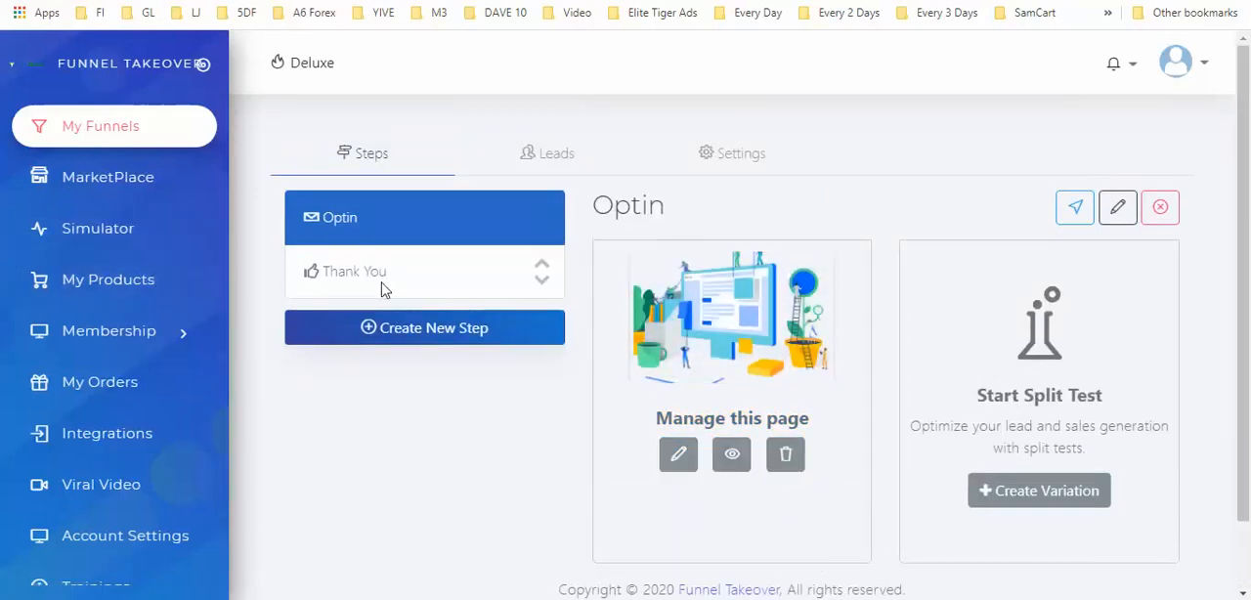
mouse_move(440, 102)
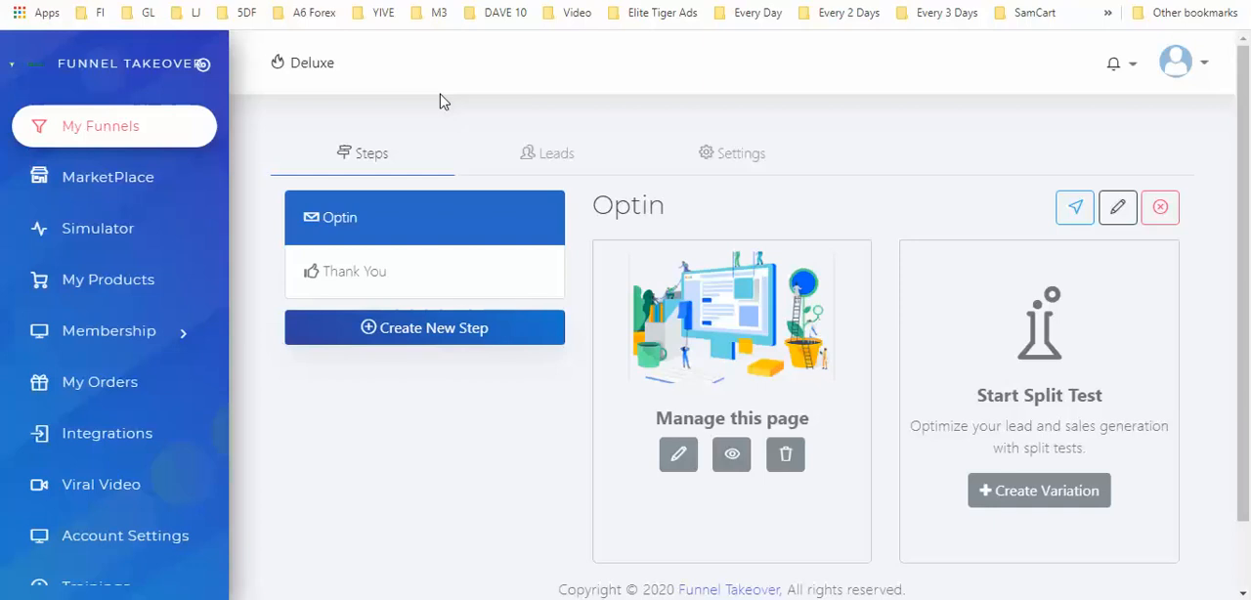
mouse_move(793, 105)
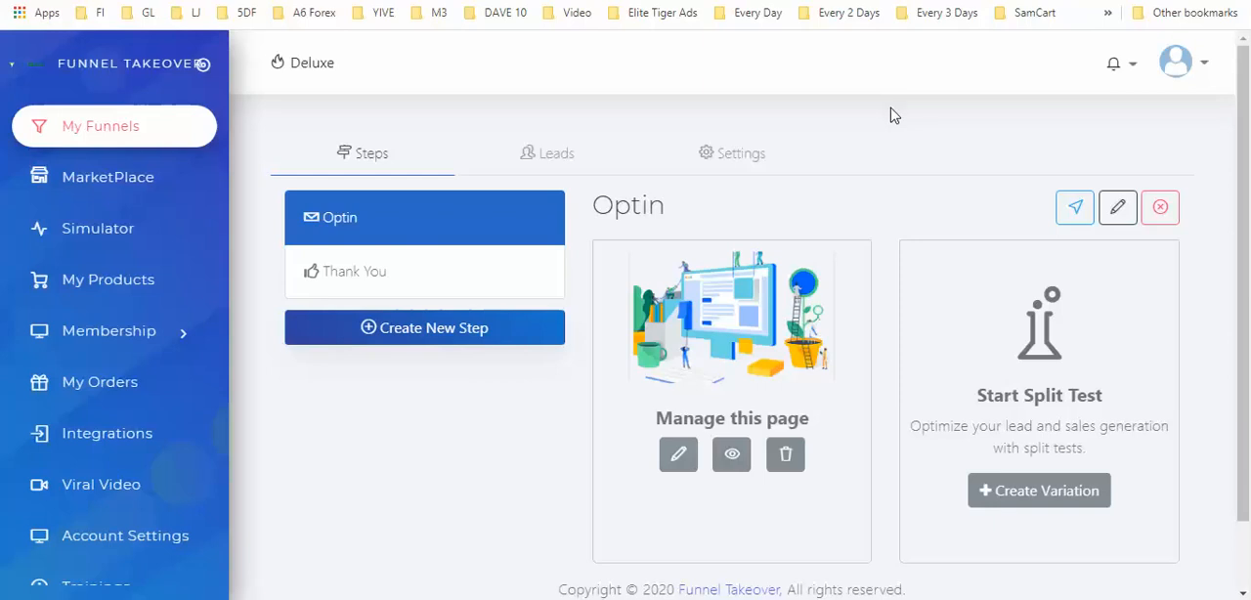
mouse_move(893, 102)
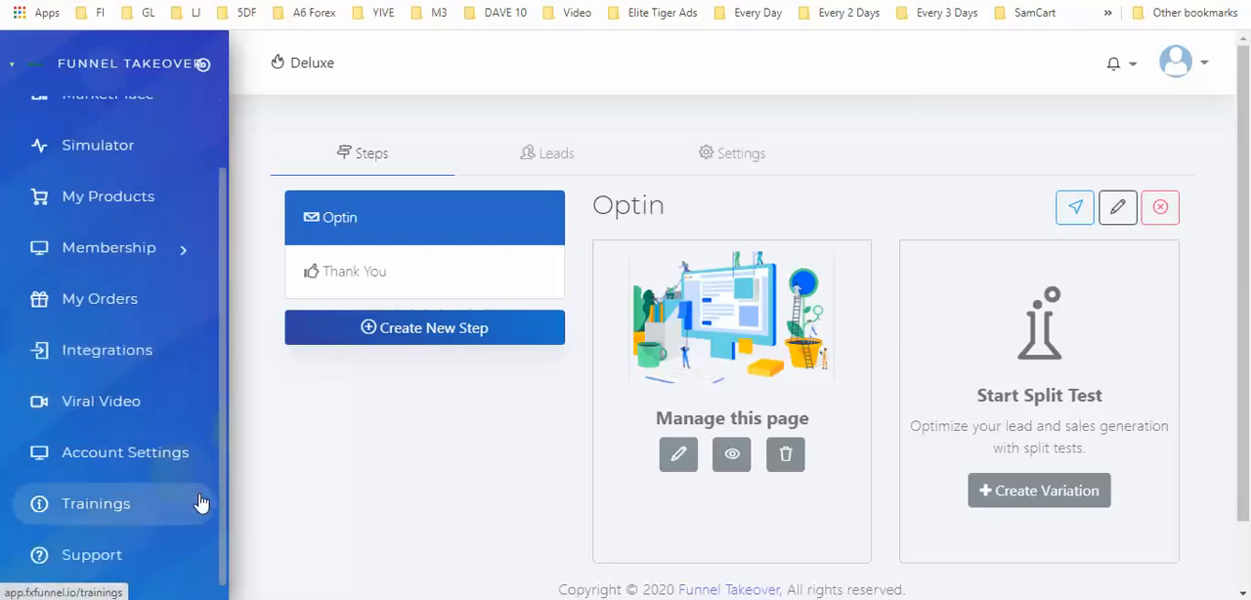
mouse_move(100, 297)
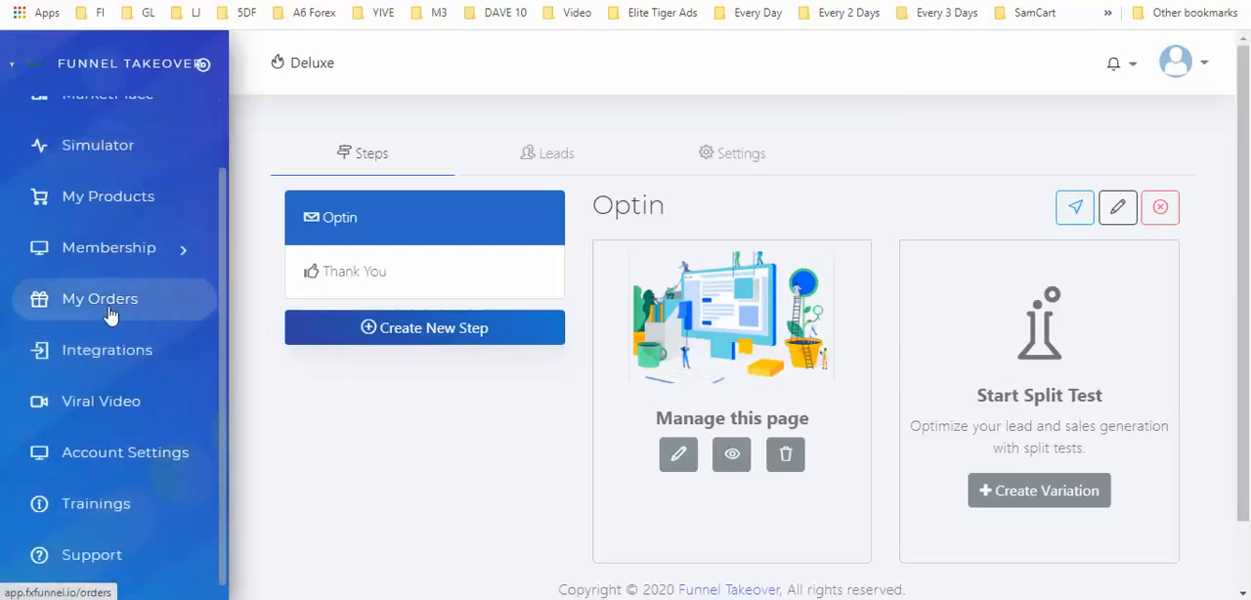